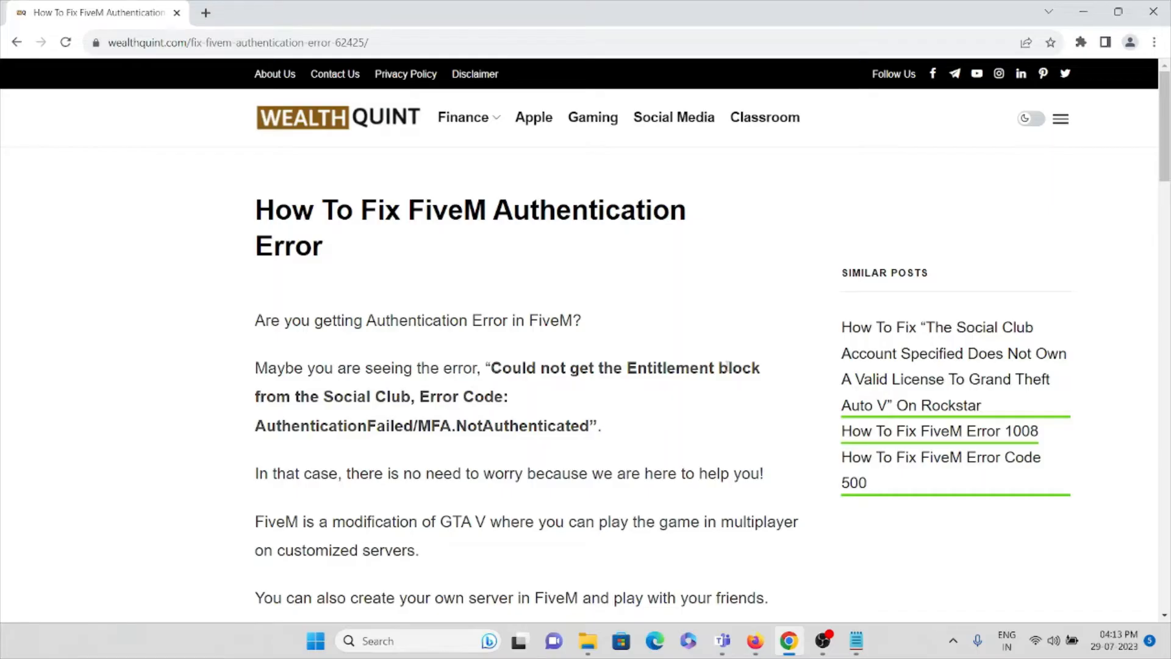
pyautogui.moveTo(575, 622)
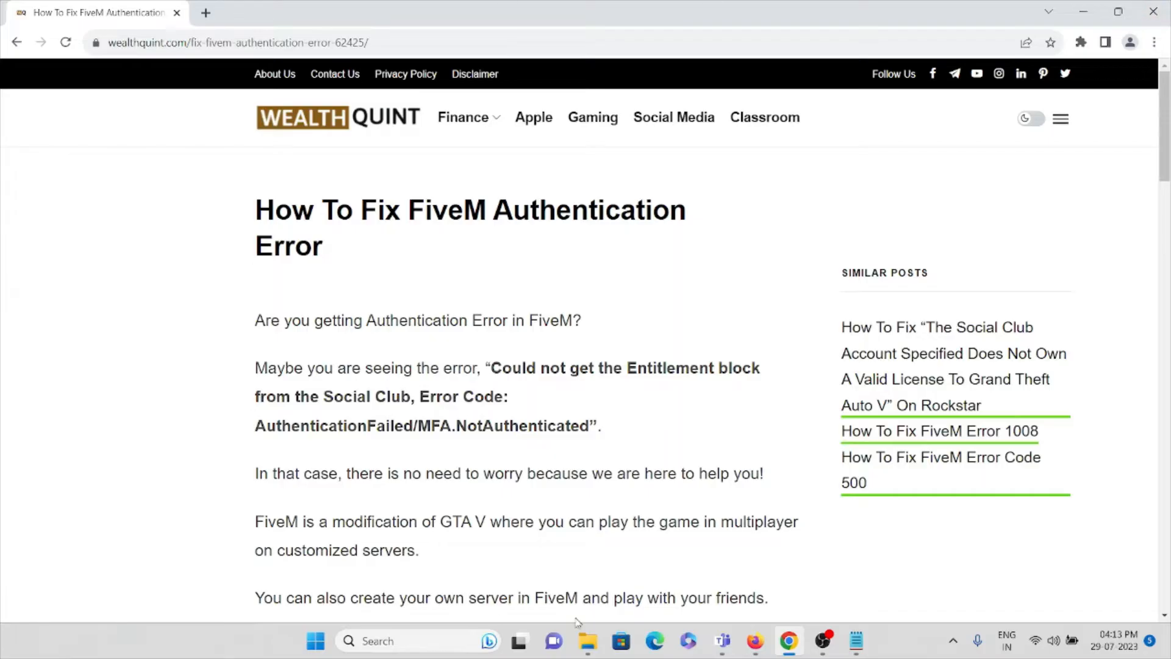
pyautogui.moveTo(588, 583)
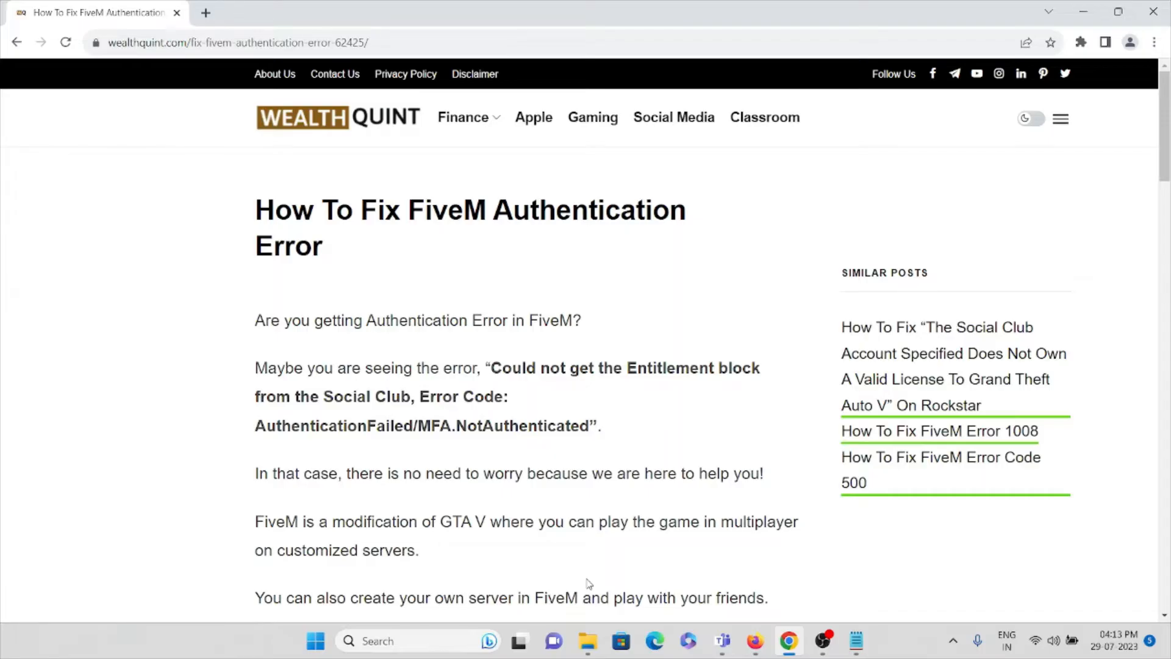
pyautogui.moveTo(572, 509)
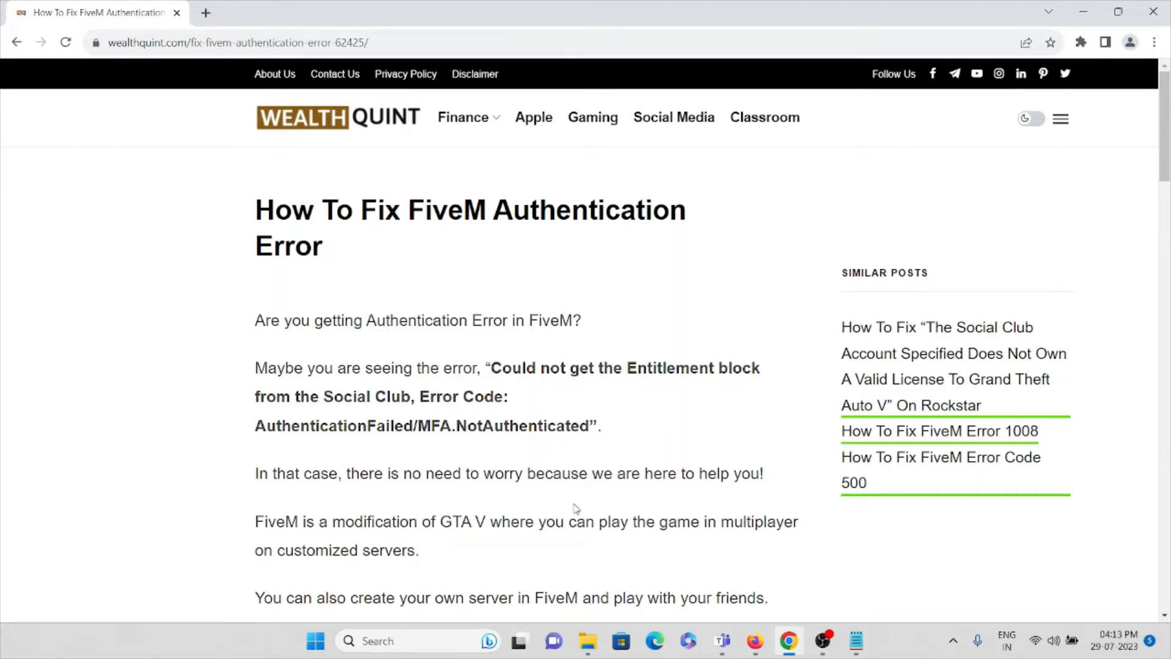
# Step: Scroll the wealthquint article to the 'What Is The Reason For FiveM Authentication Error?' heading
pyautogui.scroll(-3)
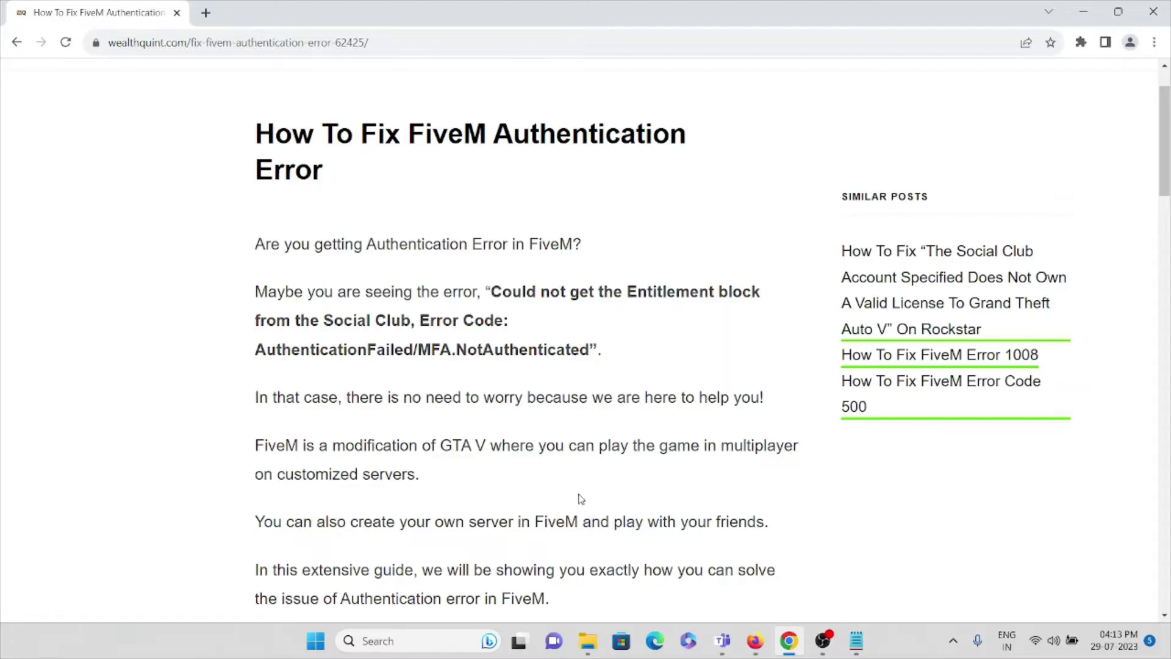
pyautogui.scroll(-3)
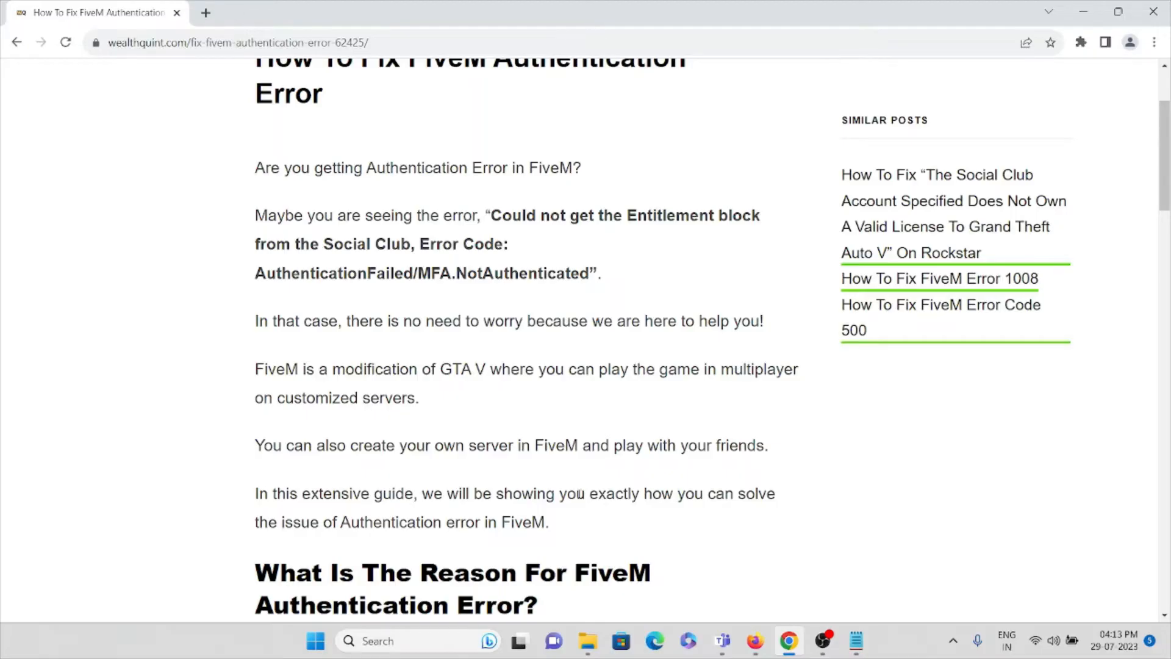
pyautogui.scroll(-3)
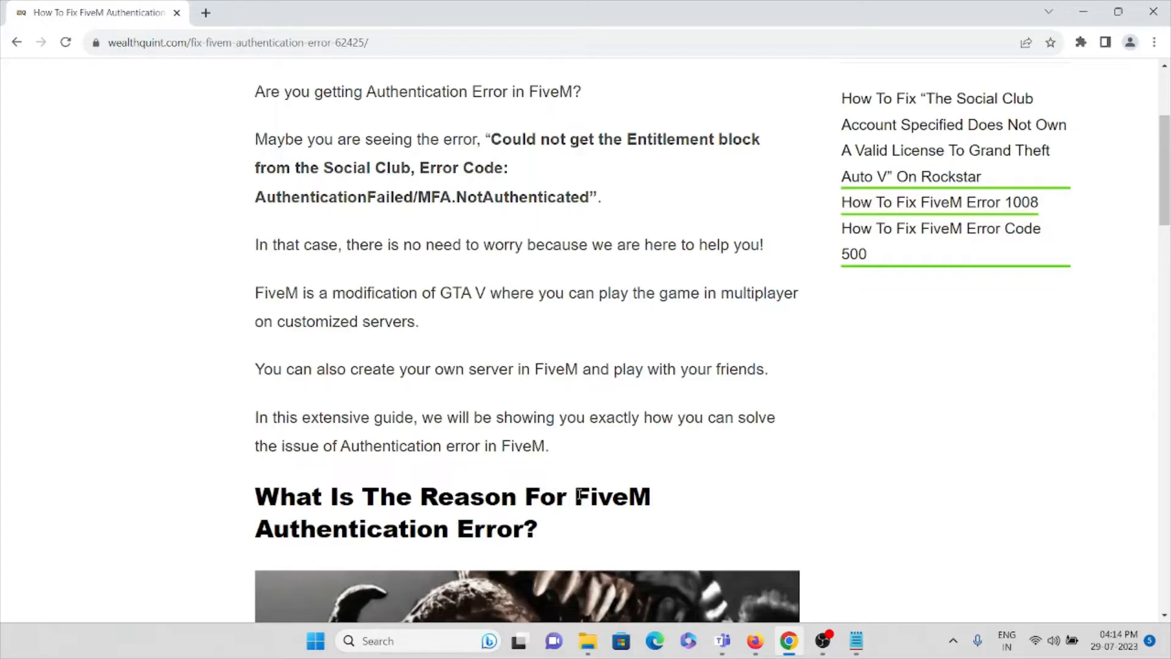
# Step: Scroll past the two-step verification cause and error screenshot to 'How To Fix FiveM Authentication Error?'
pyautogui.scroll(-3)
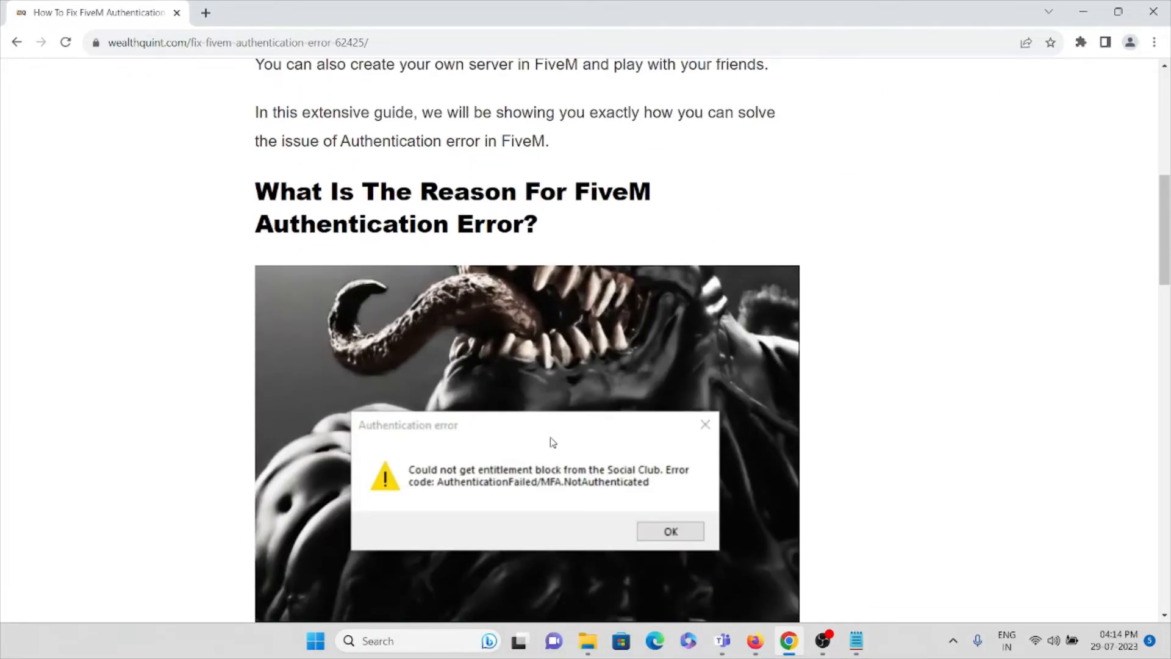
pyautogui.moveTo(711, 340)
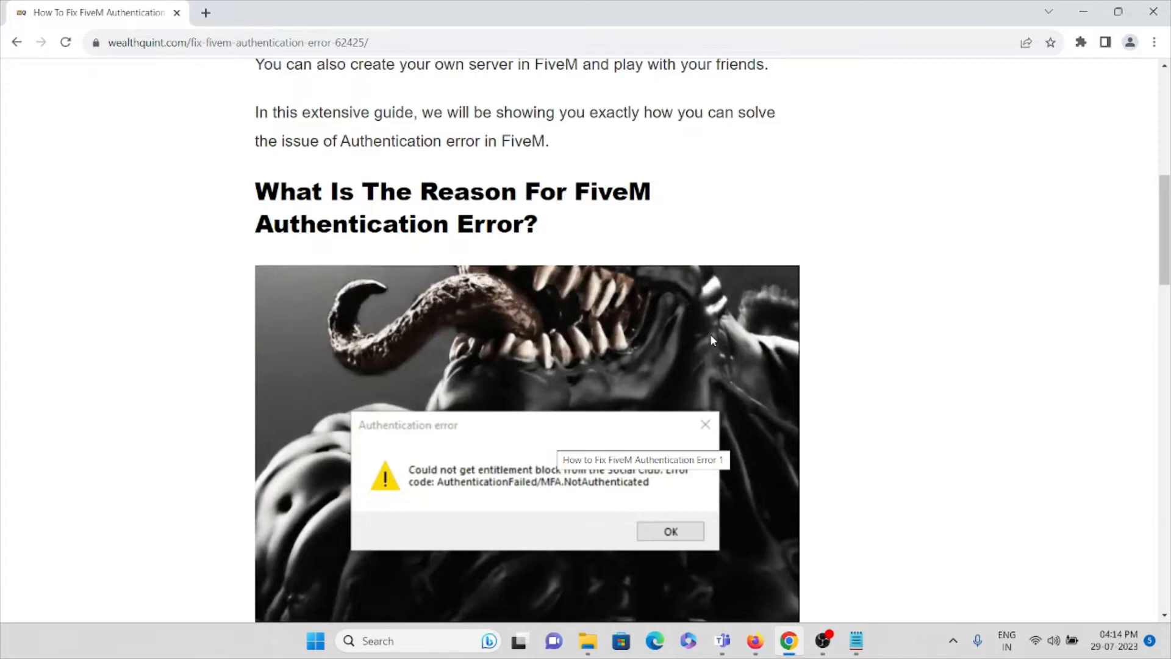
pyautogui.scroll(-3)
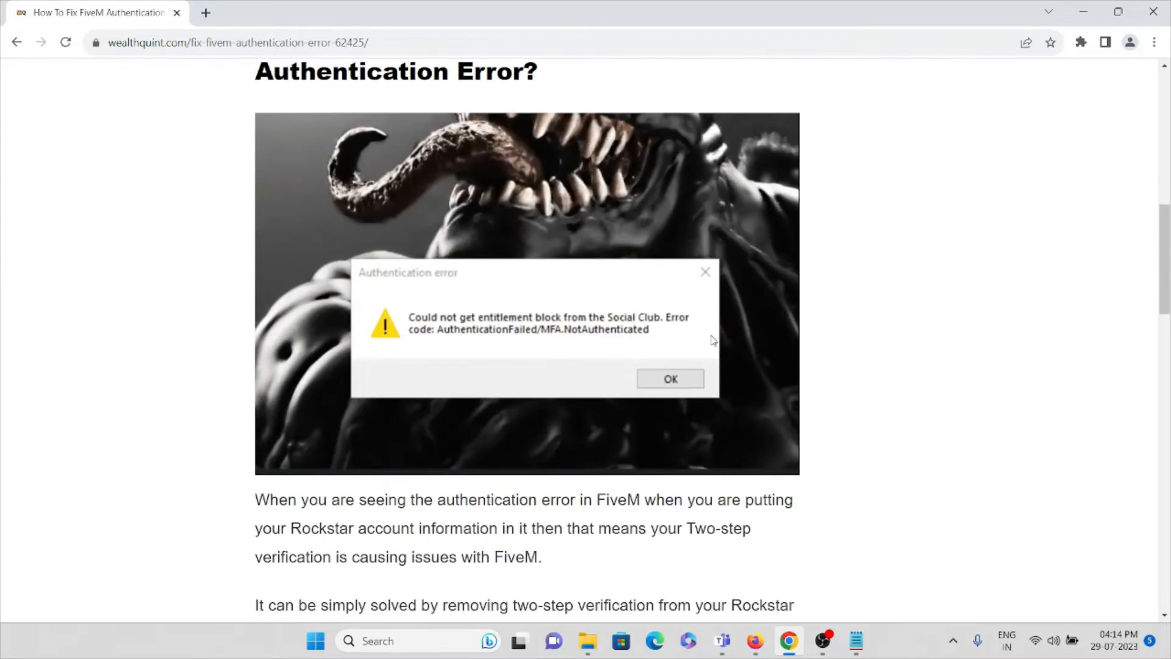
pyautogui.moveTo(636, 345)
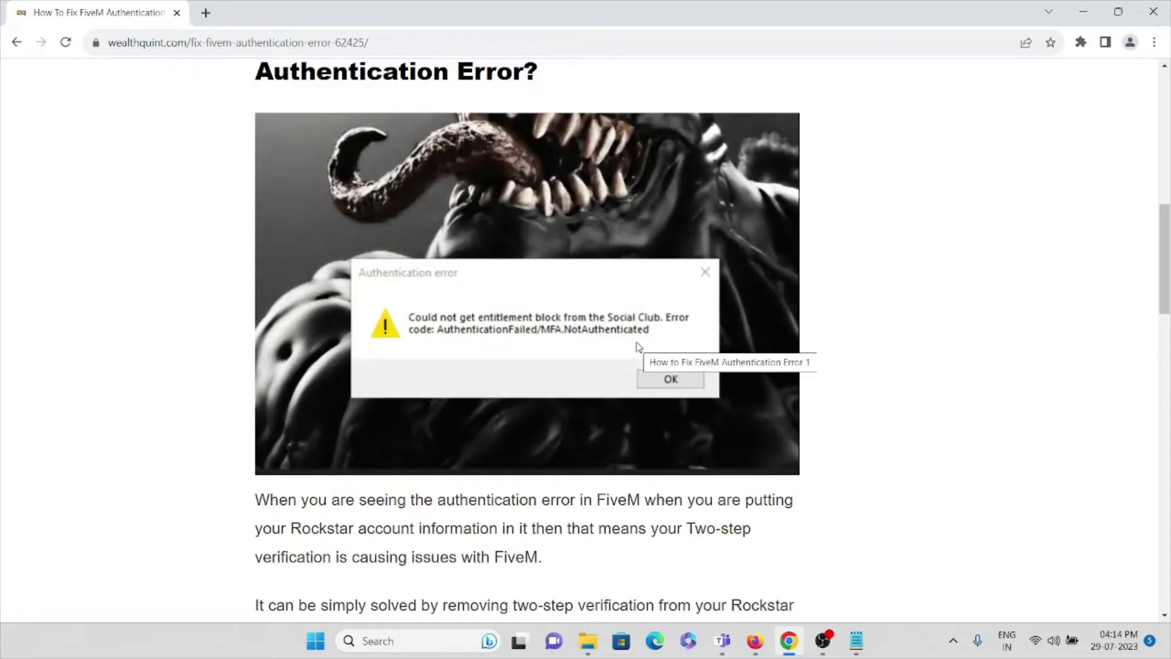
pyautogui.moveTo(439, 276)
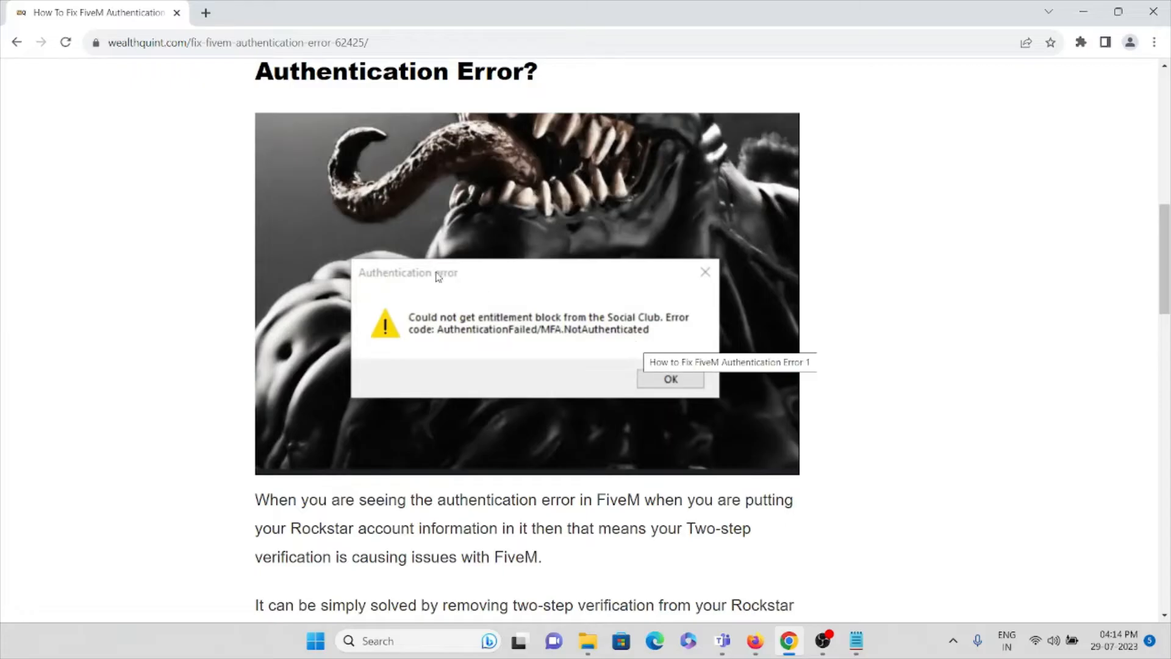
pyautogui.moveTo(556, 256)
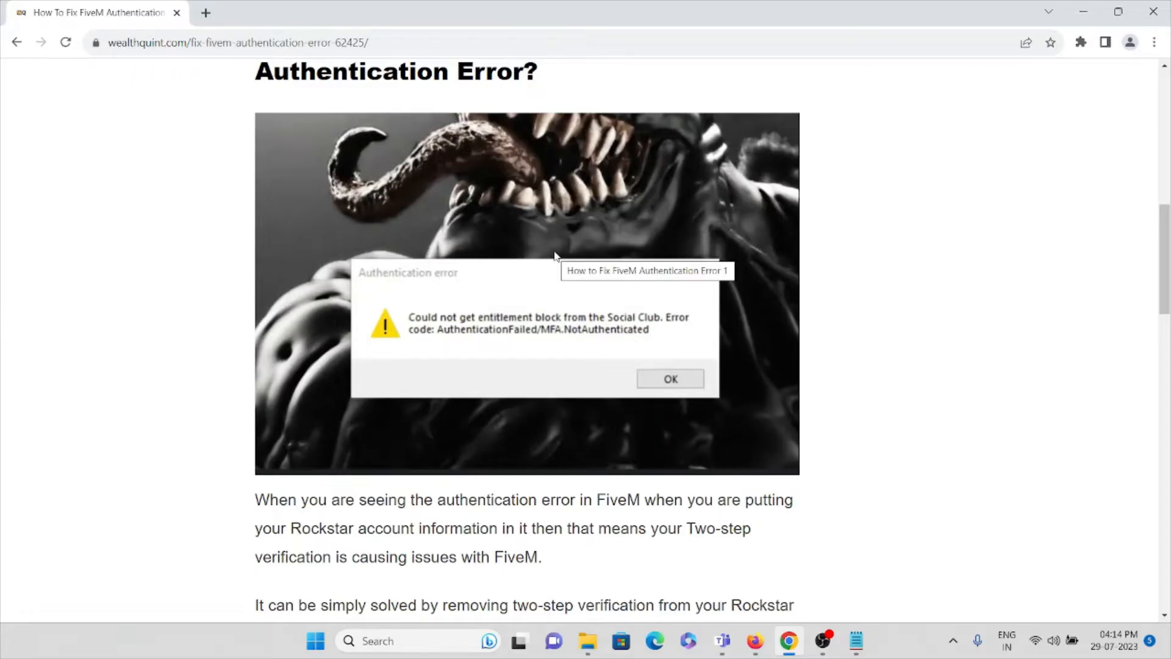
pyautogui.moveTo(543, 275)
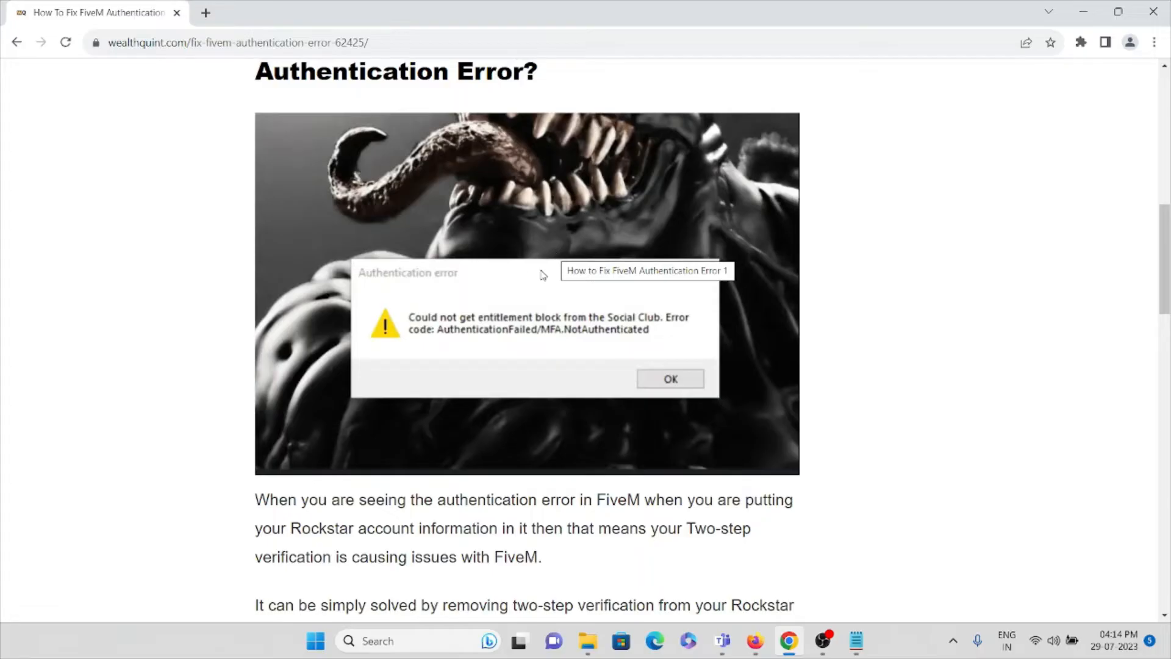
pyautogui.moveTo(546, 269)
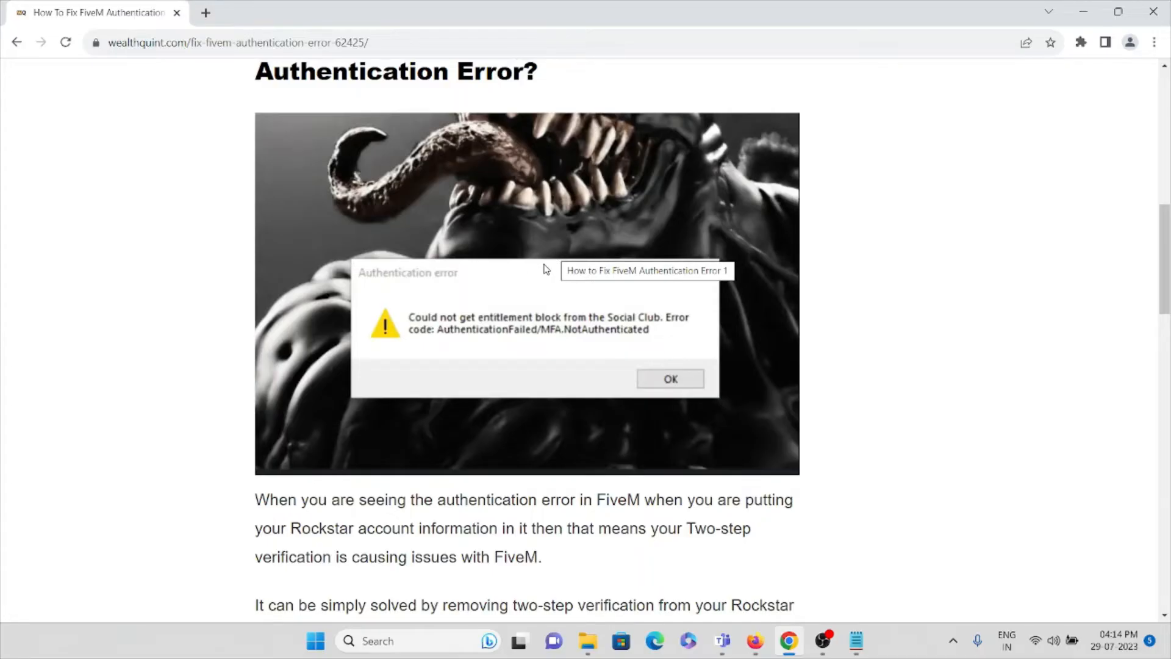
pyautogui.moveTo(752, 322)
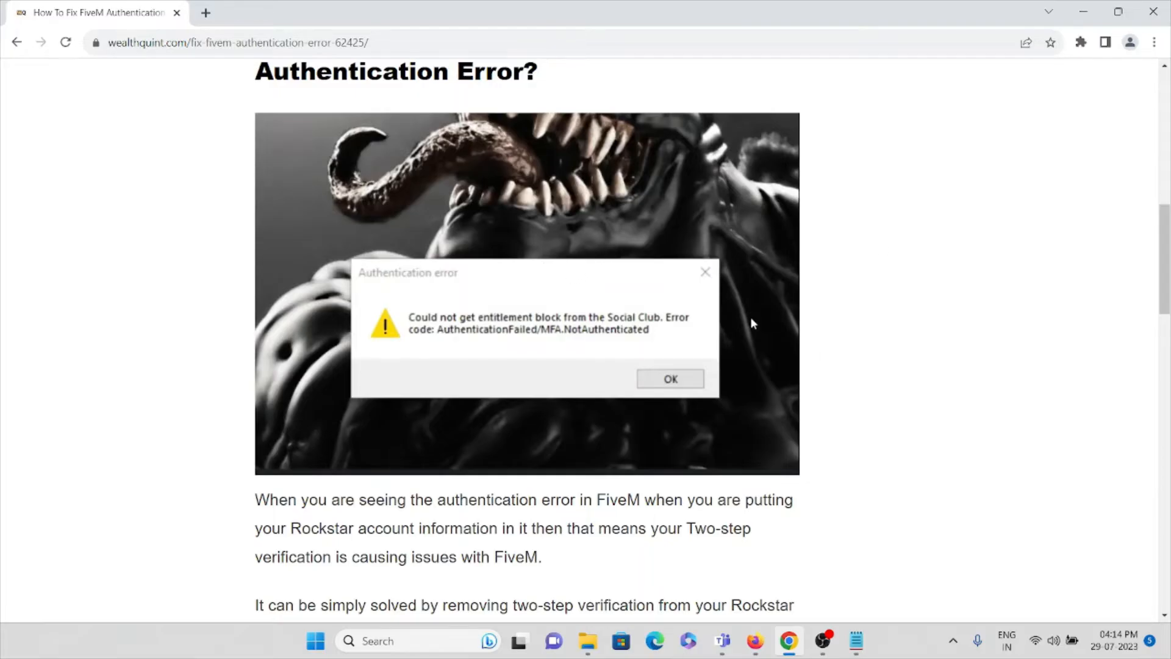
pyautogui.scroll(-3)
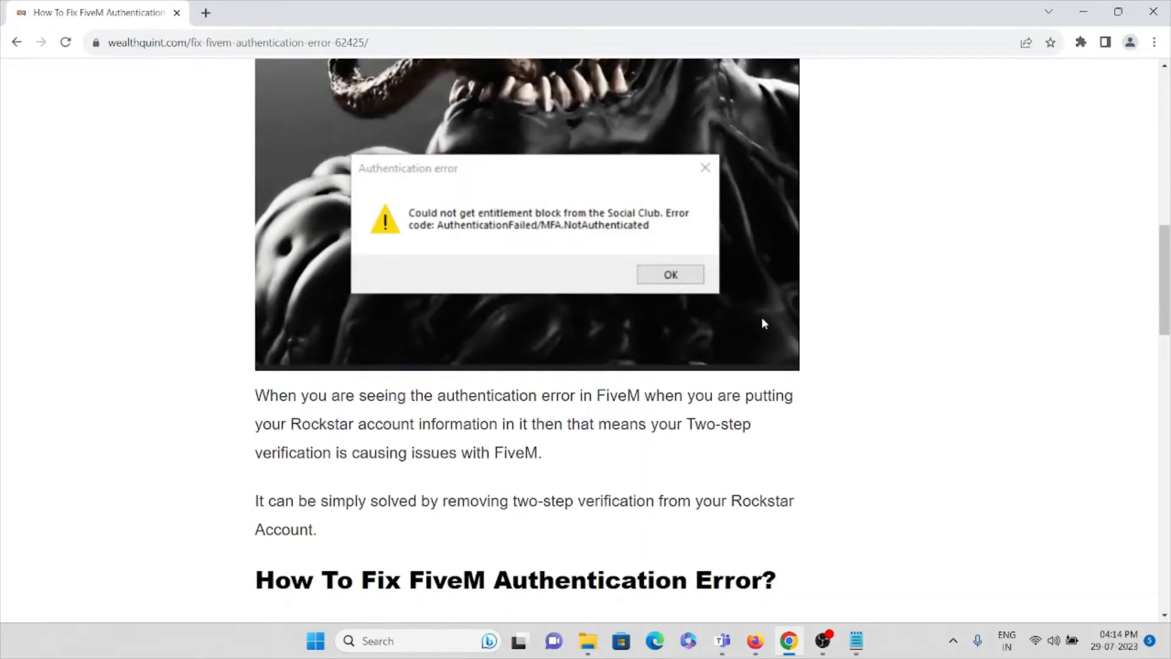
pyautogui.scroll(-3)
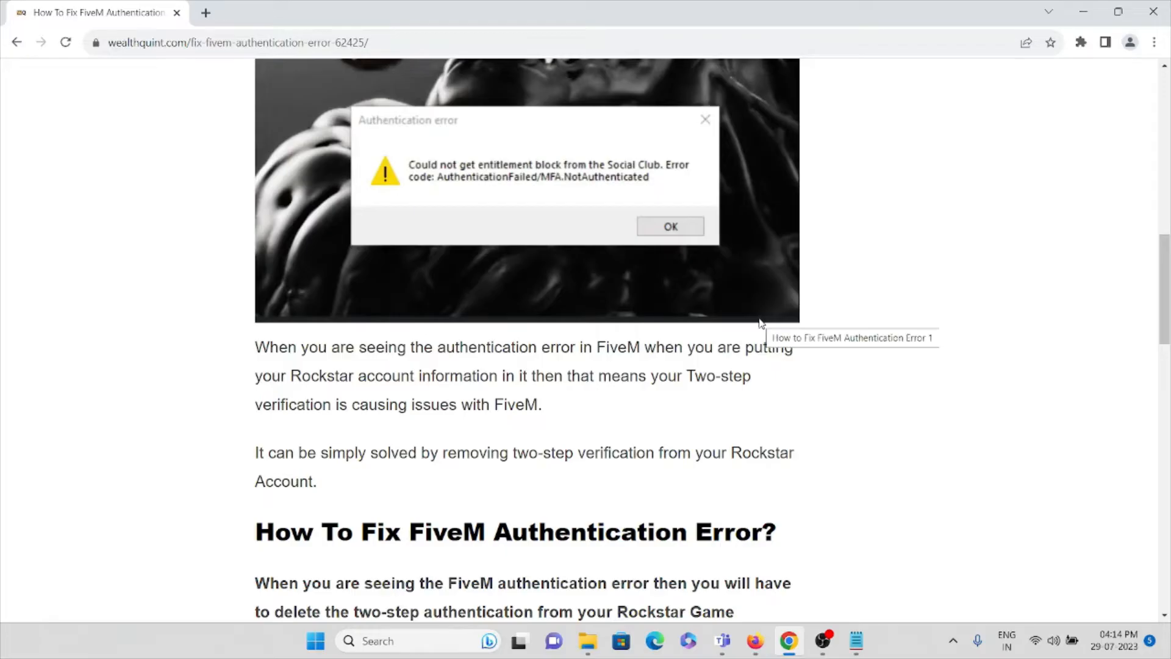
pyautogui.moveTo(862, 484)
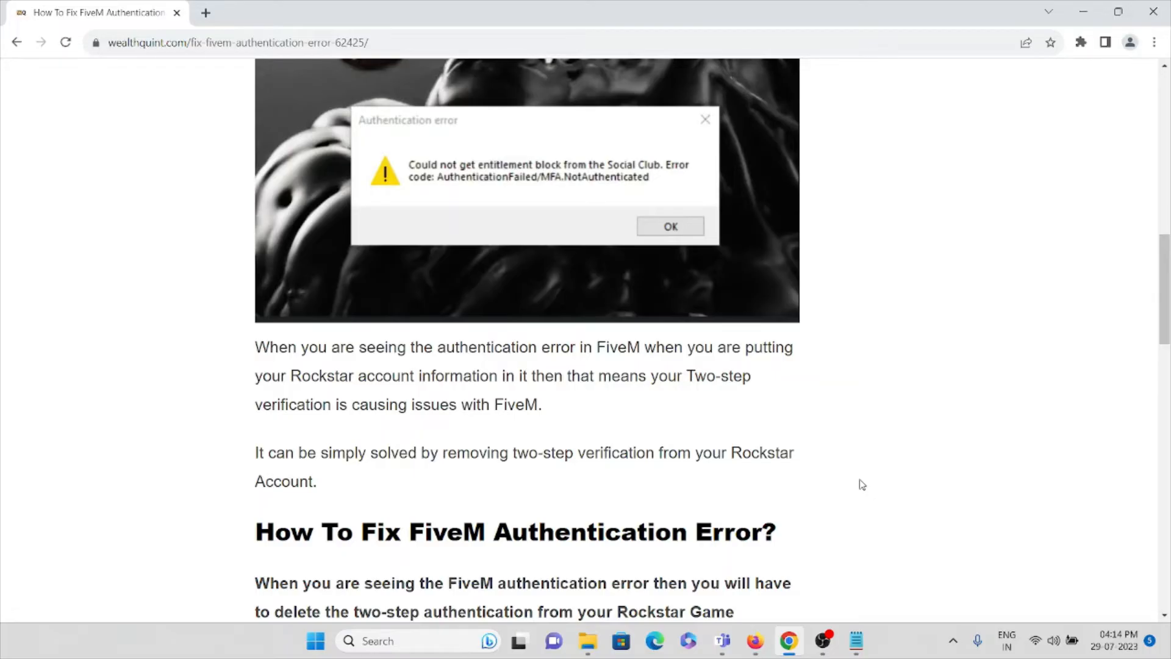
pyautogui.moveTo(3, 123)
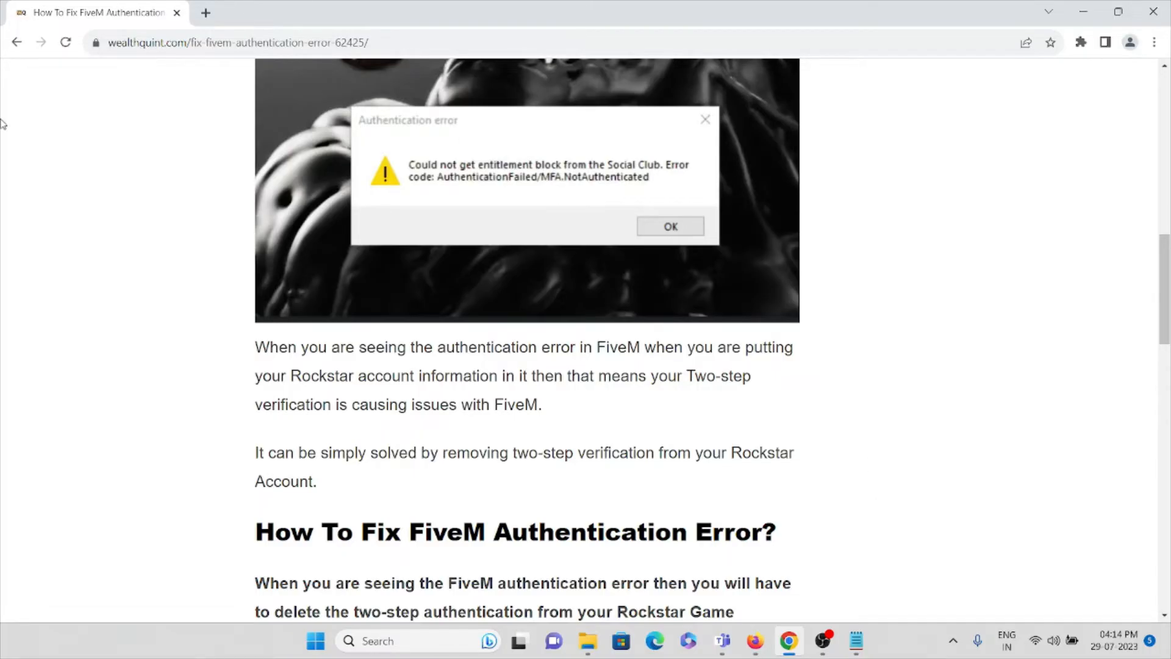
# Step: Scroll until the bulleted Rockstar support steps under the fix heading are visible
pyautogui.scroll(-3)
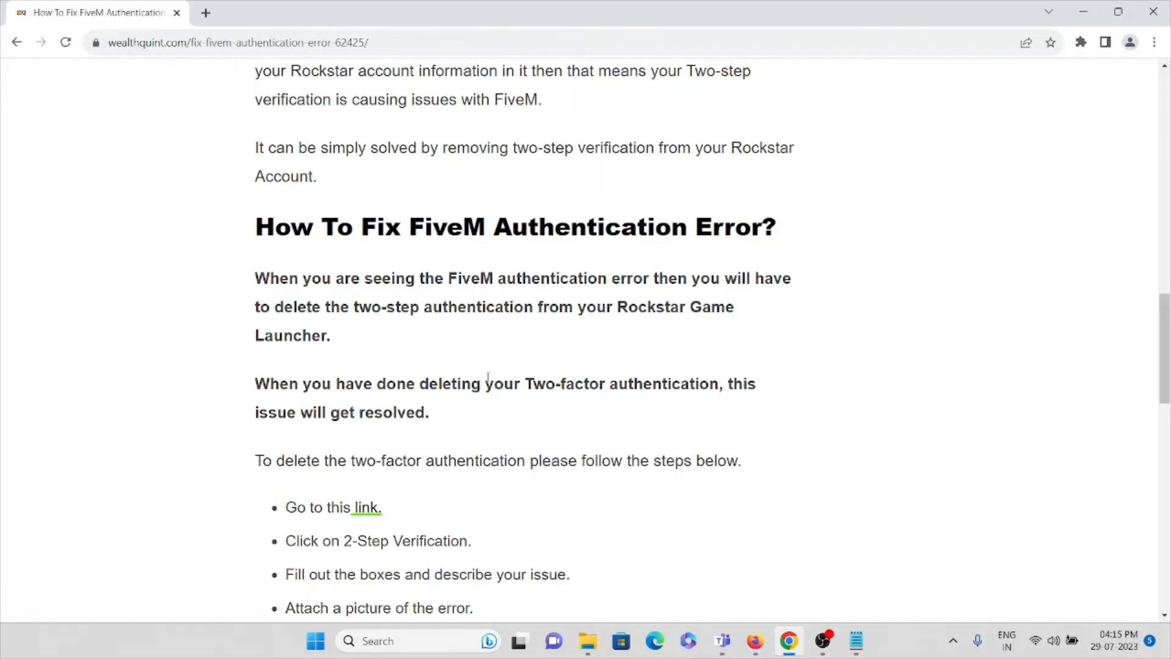
pyautogui.moveTo(505, 359)
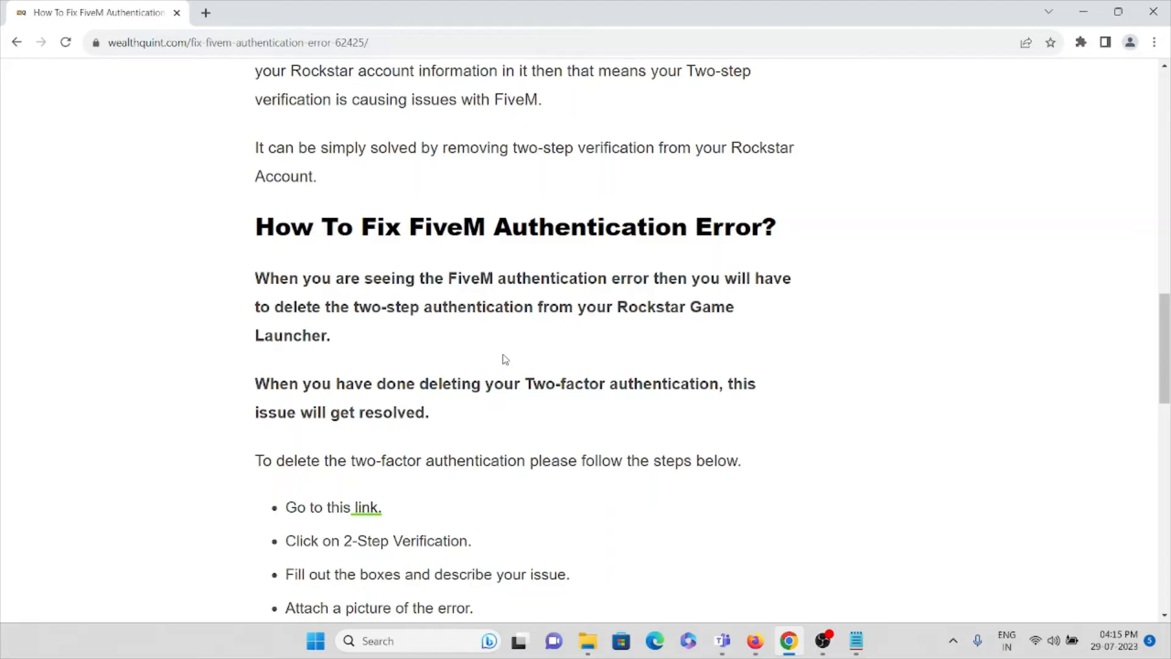
pyautogui.moveTo(495, 342)
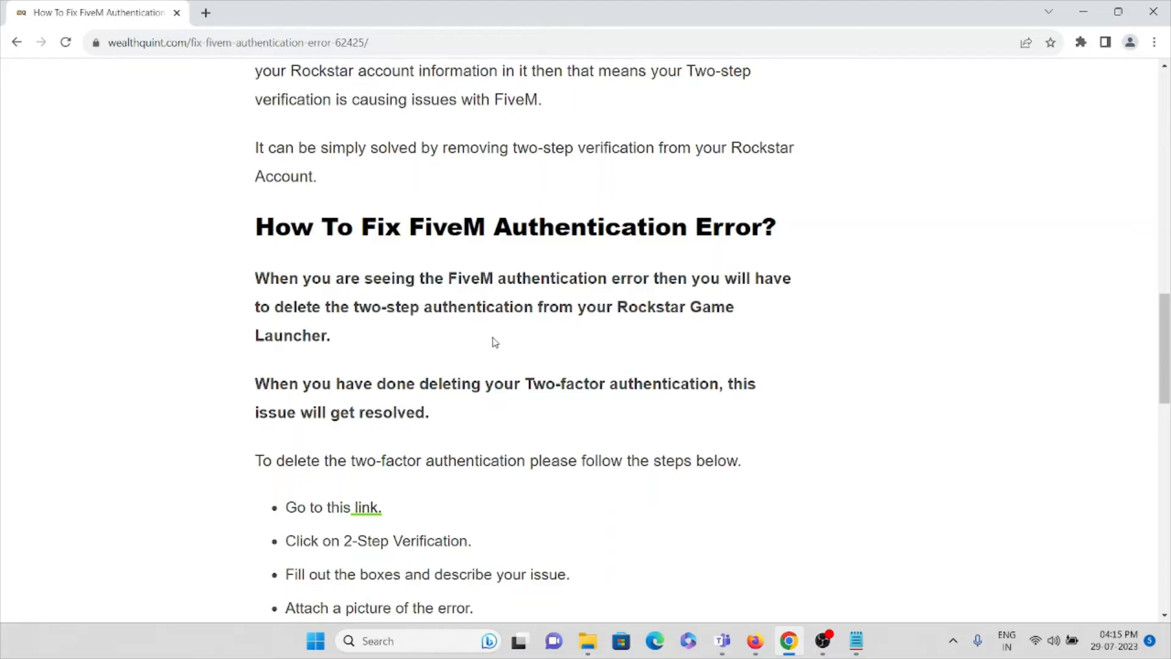
pyautogui.scroll(-3)
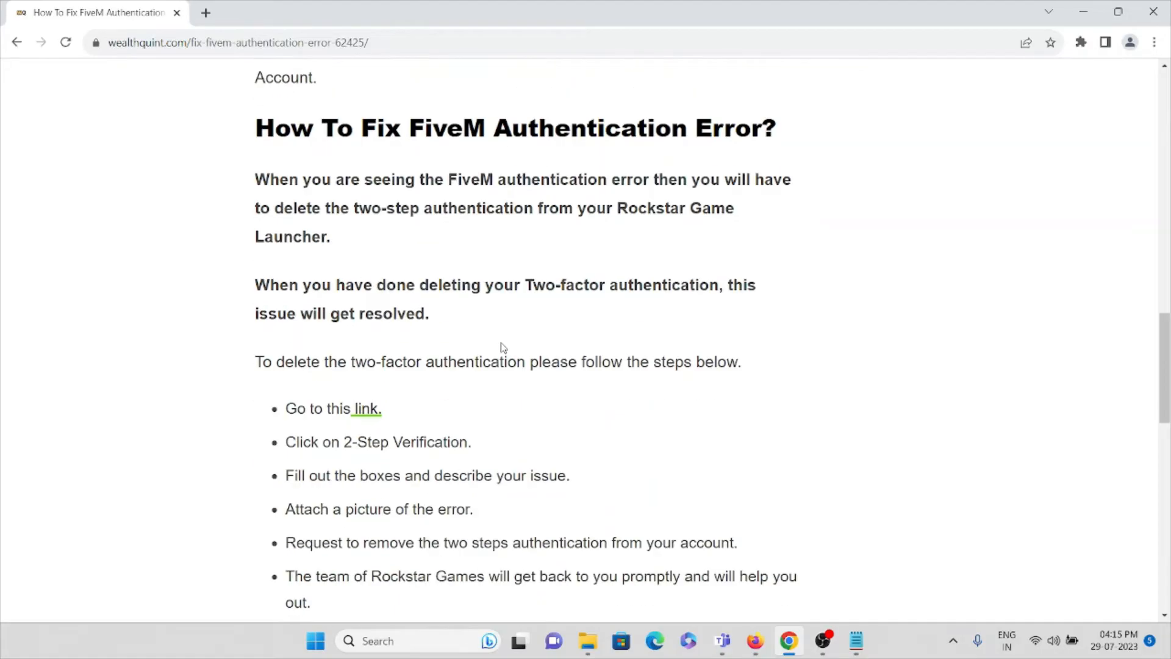
# Step: Open the guide's support link in a new tab and switch to the Rockstar Games Launcher page
pyautogui.rightClick(365, 408)
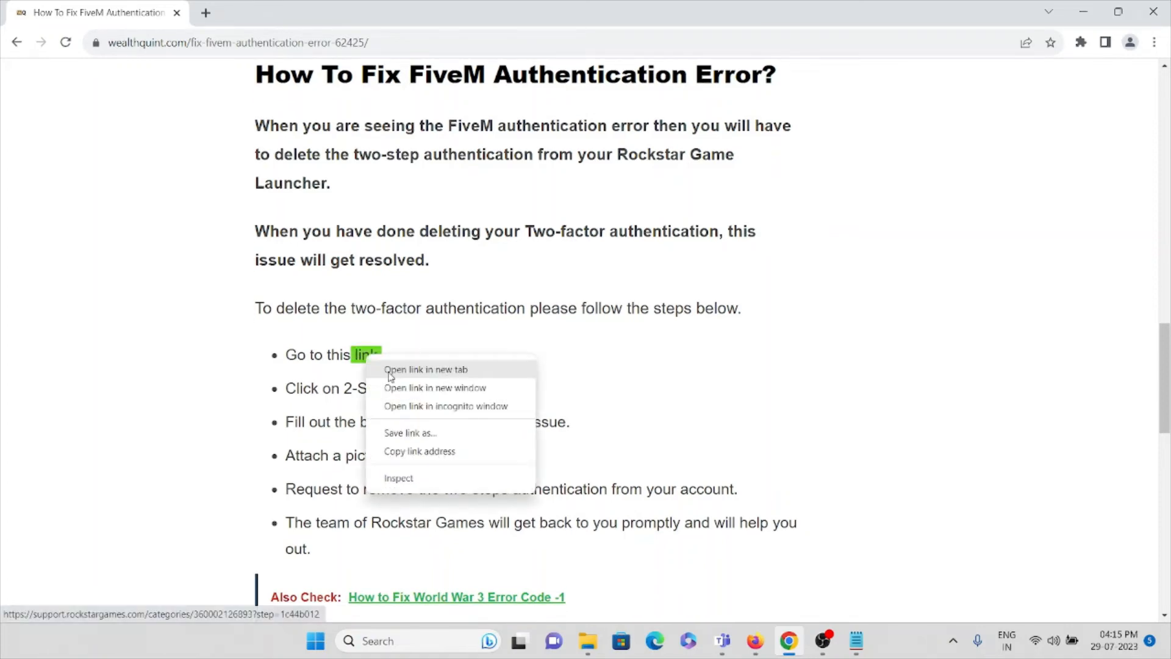
pyautogui.click(426, 369)
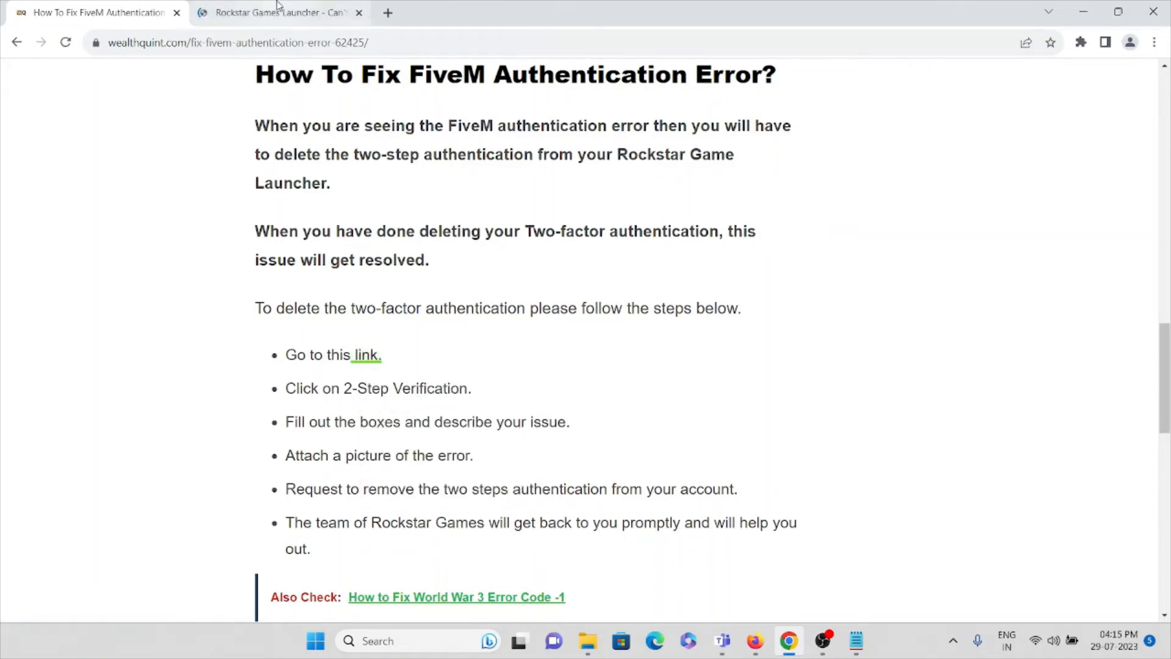
pyautogui.click(277, 13)
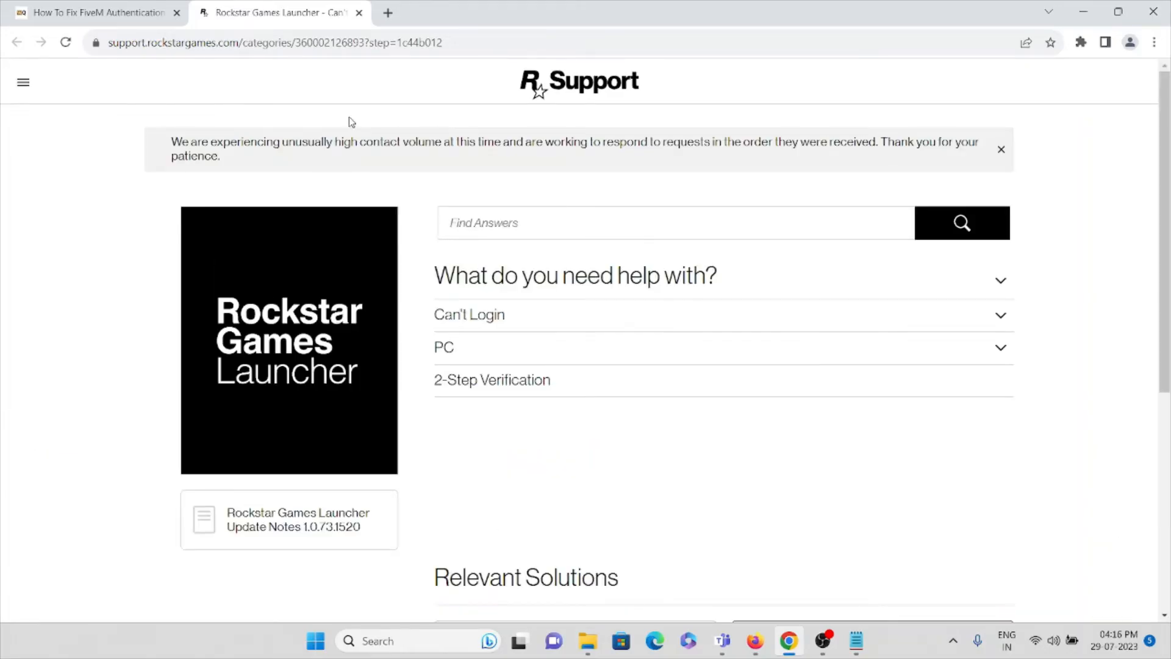
pyautogui.moveTo(534, 383)
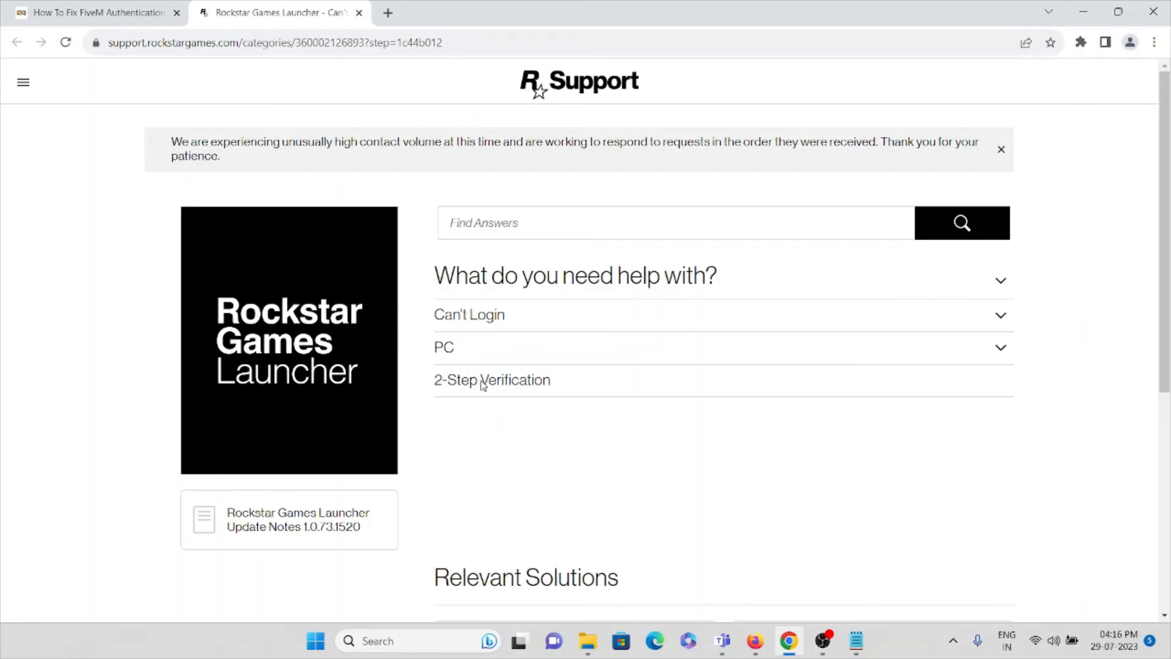
# Step: Choose 2-Step Verification, scroll the request form, and focus its Description box
pyautogui.click(491, 380)
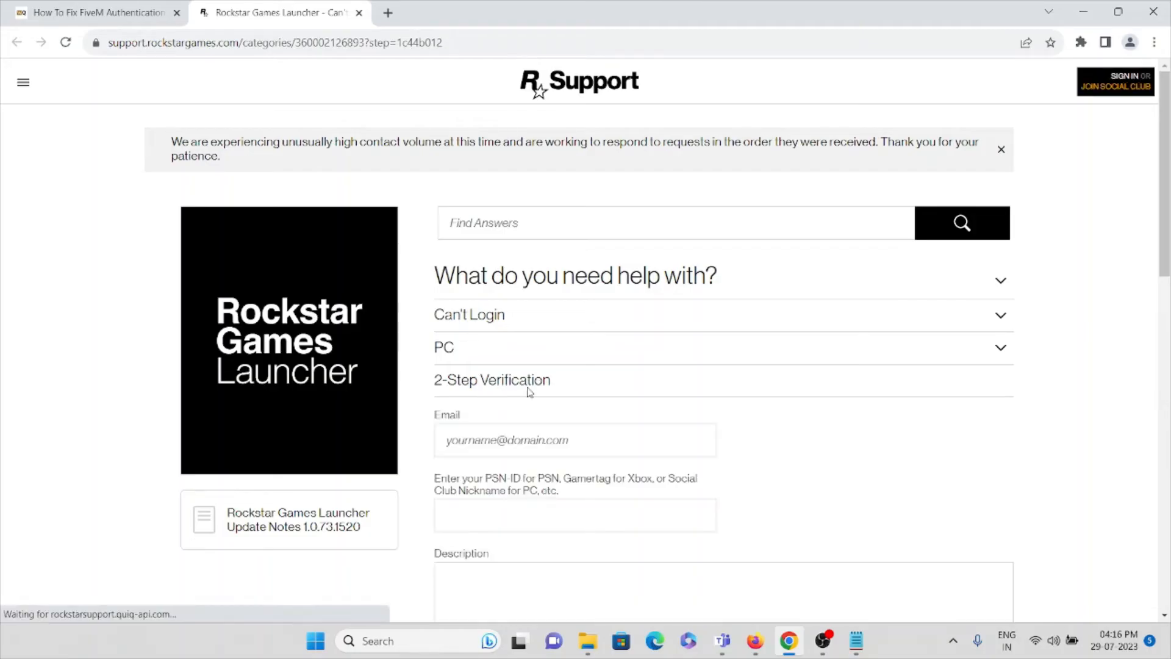
pyautogui.scroll(-3)
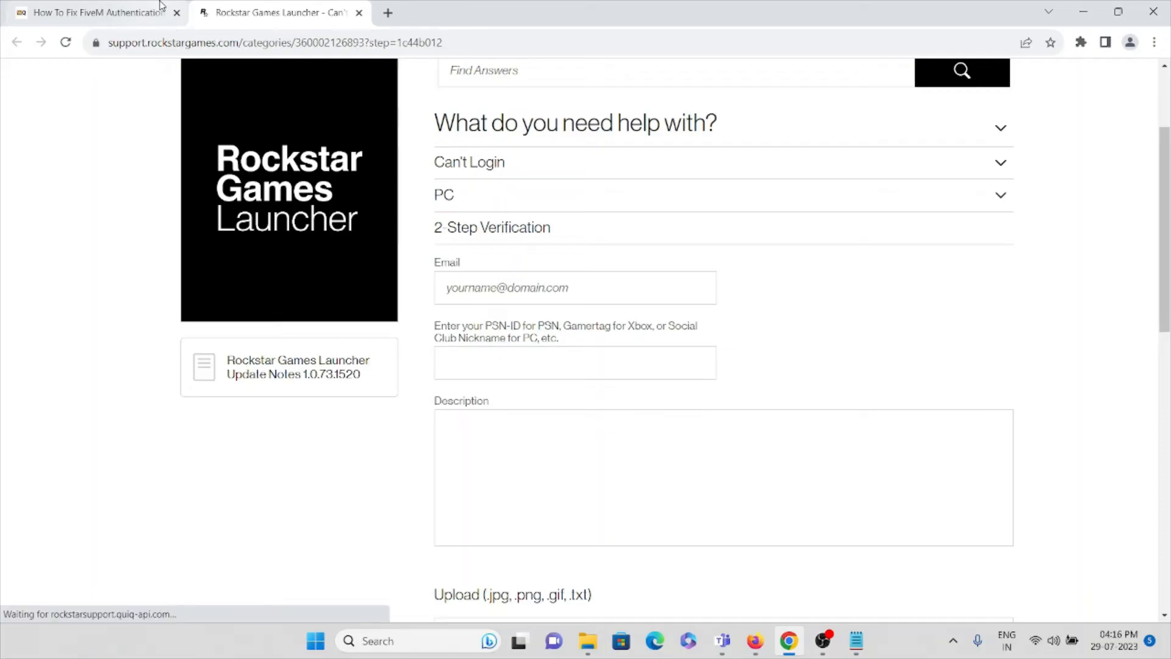
pyautogui.click(97, 13)
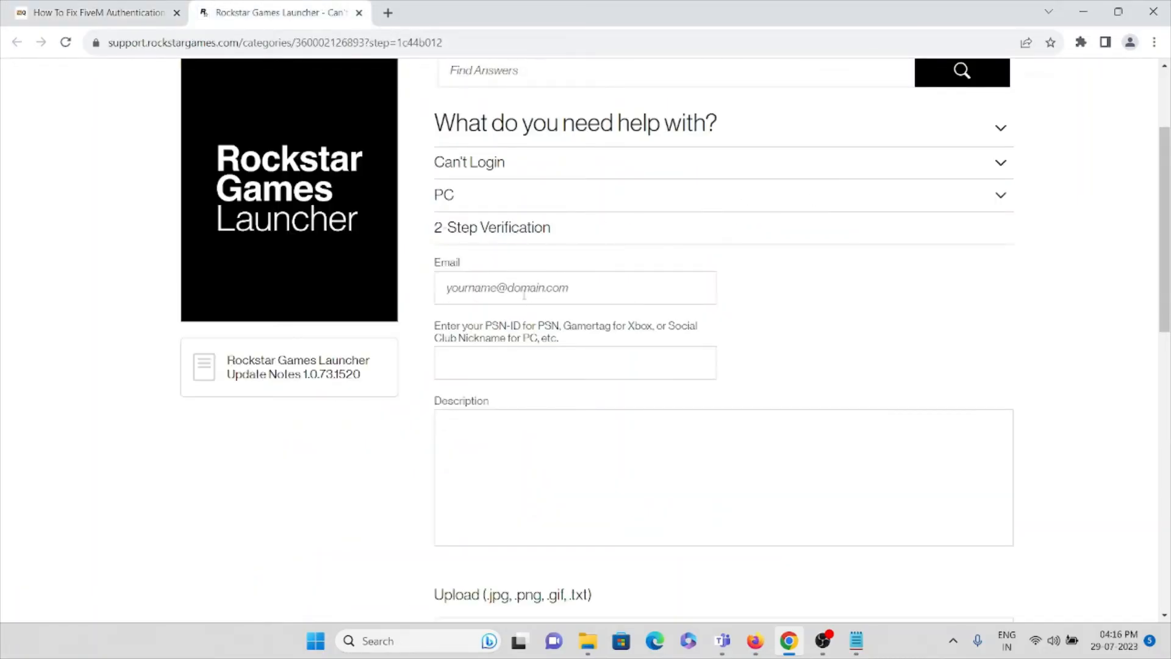
pyautogui.click(573, 287)
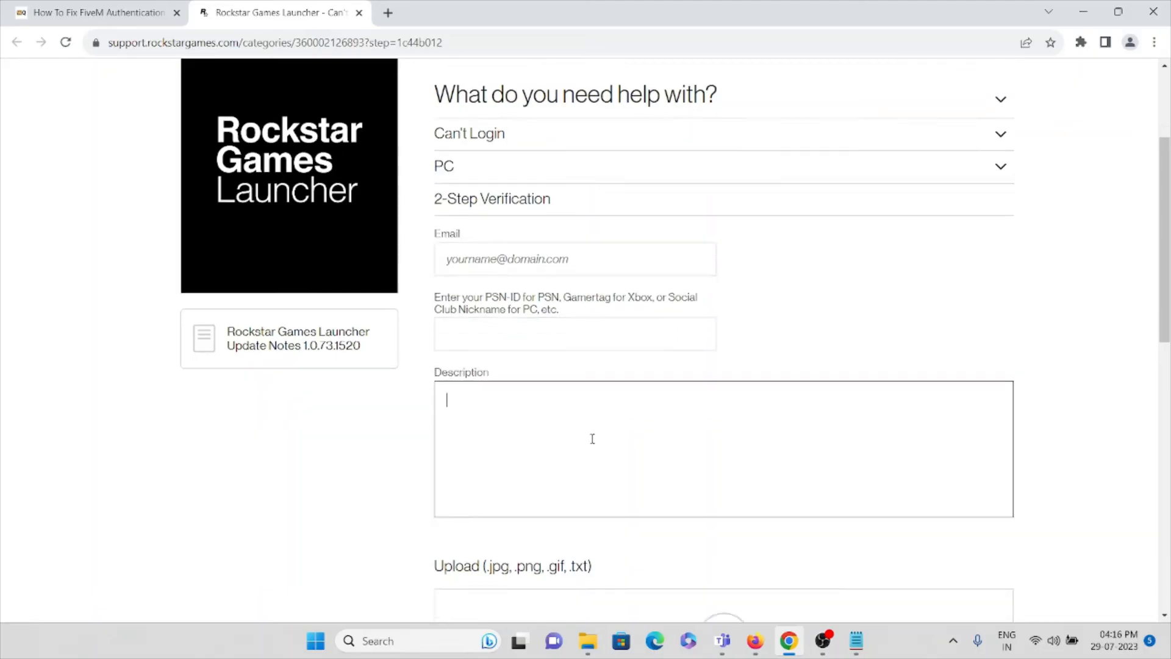
pyautogui.scroll(-3)
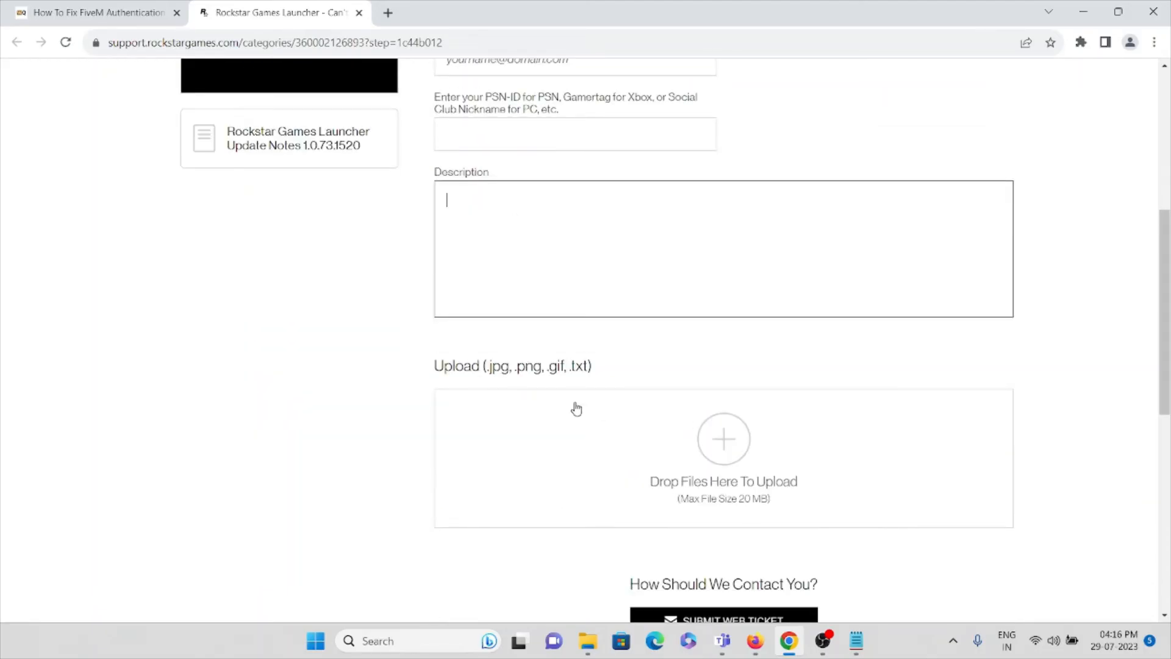
pyautogui.moveTo(672, 383)
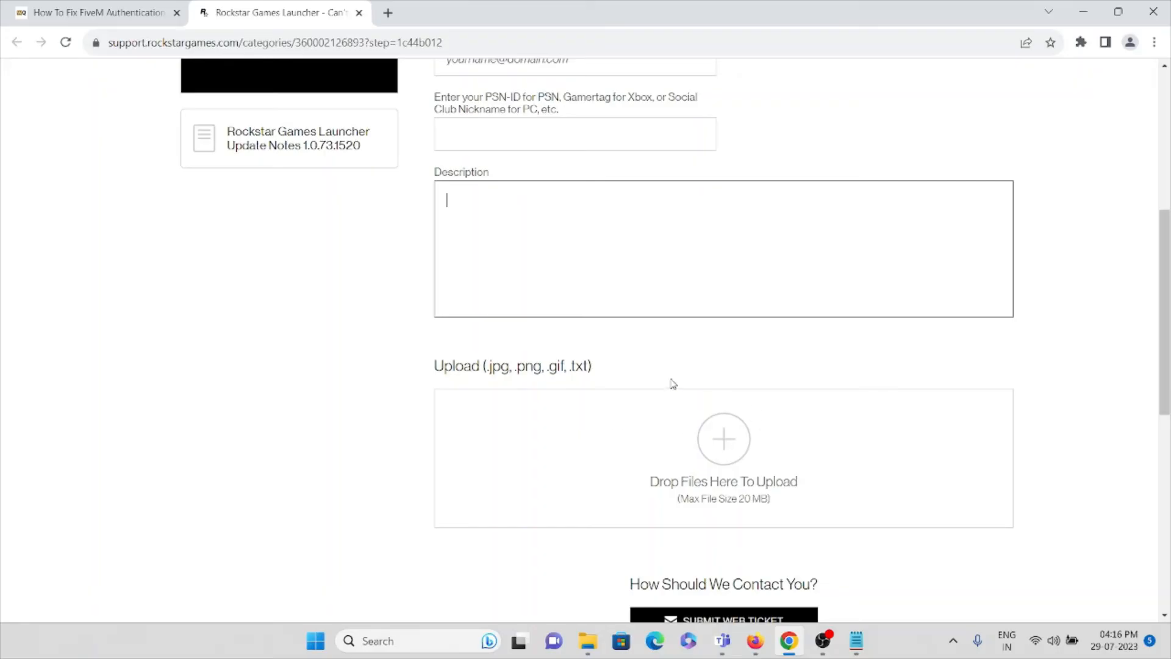
pyautogui.moveTo(504, 330)
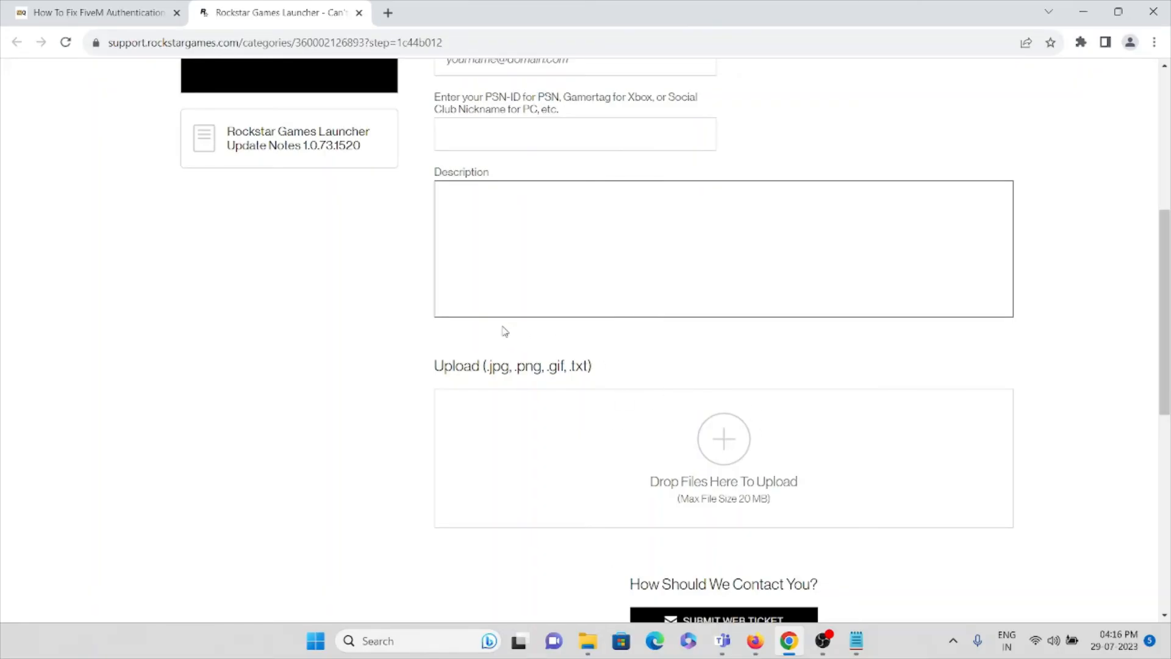
pyautogui.scroll(-3)
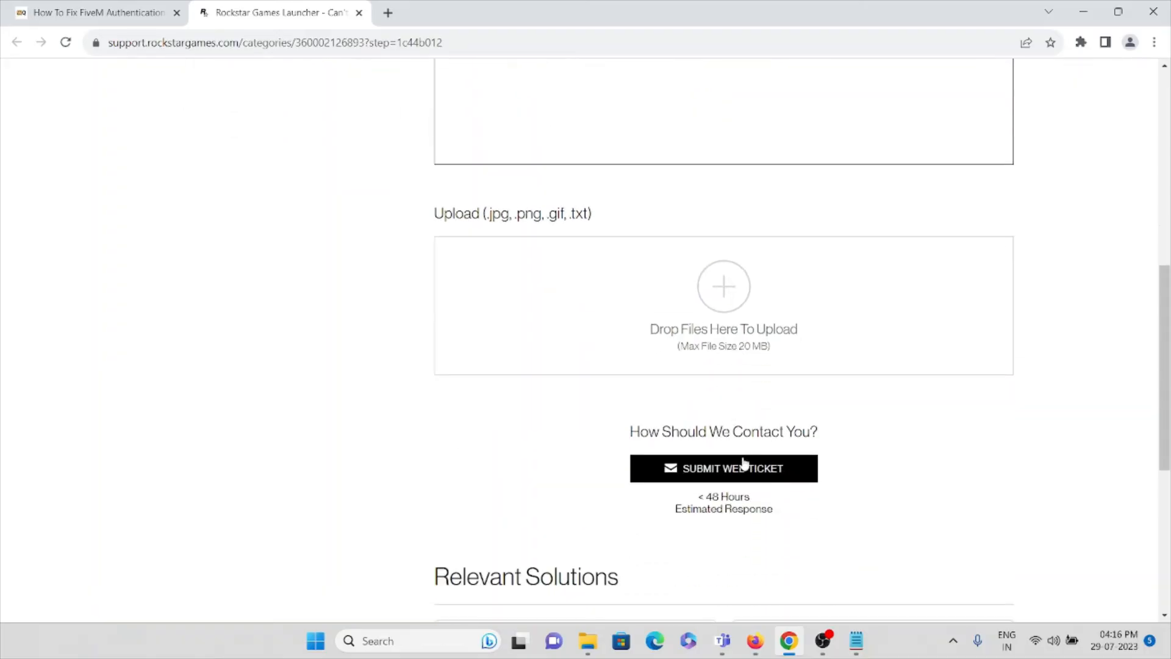
# Step: Scroll the guide's steps down to the note about waiting for verification removal
pyautogui.click(97, 12)
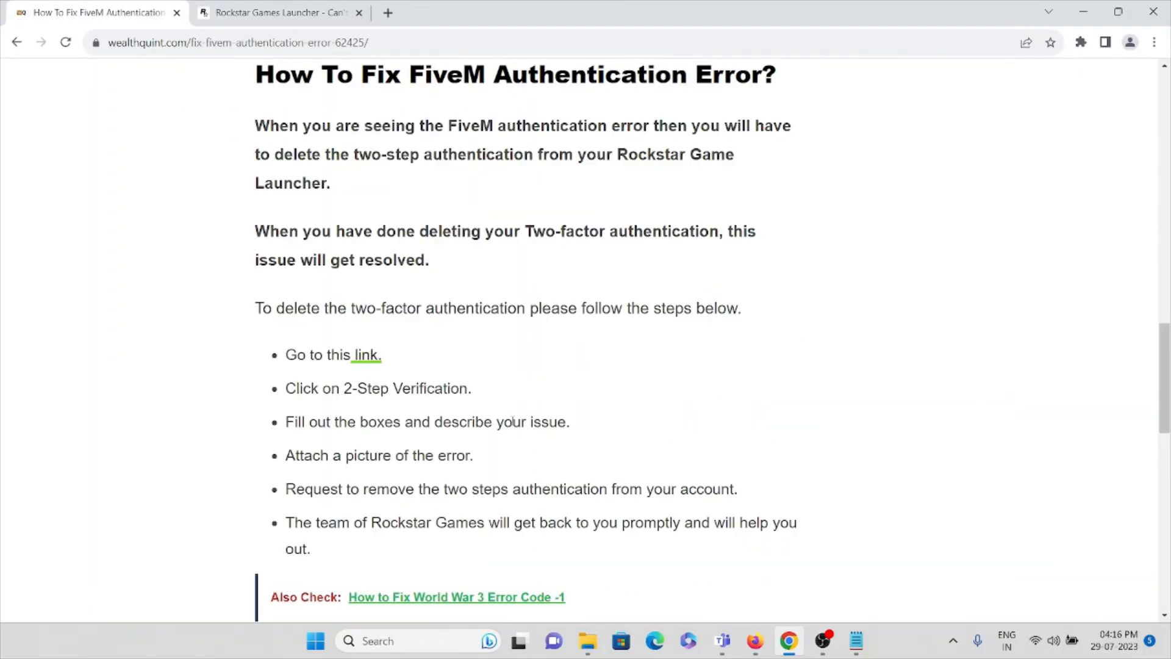
pyautogui.moveTo(351, 508)
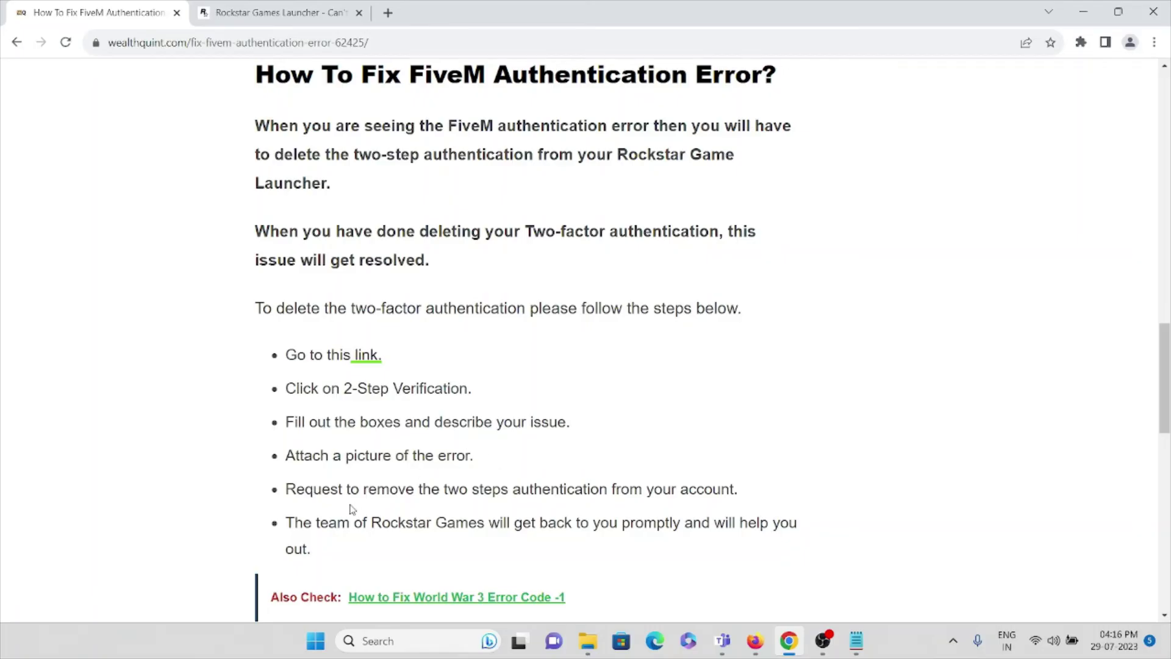
pyautogui.moveTo(683, 495)
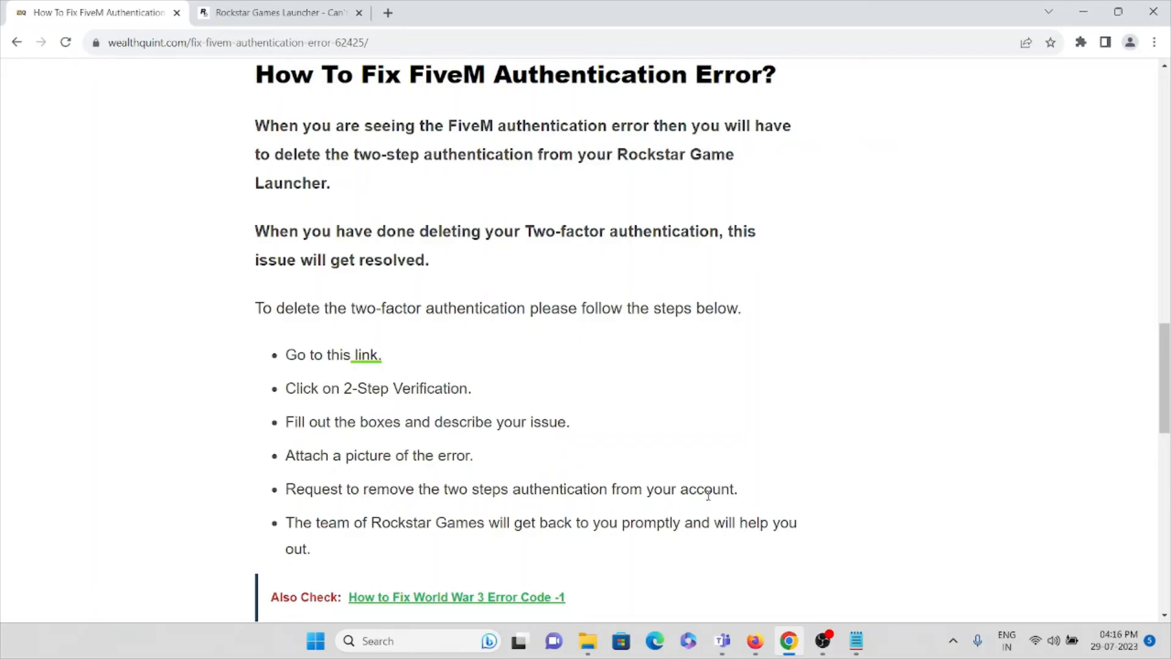
pyautogui.scroll(-3)
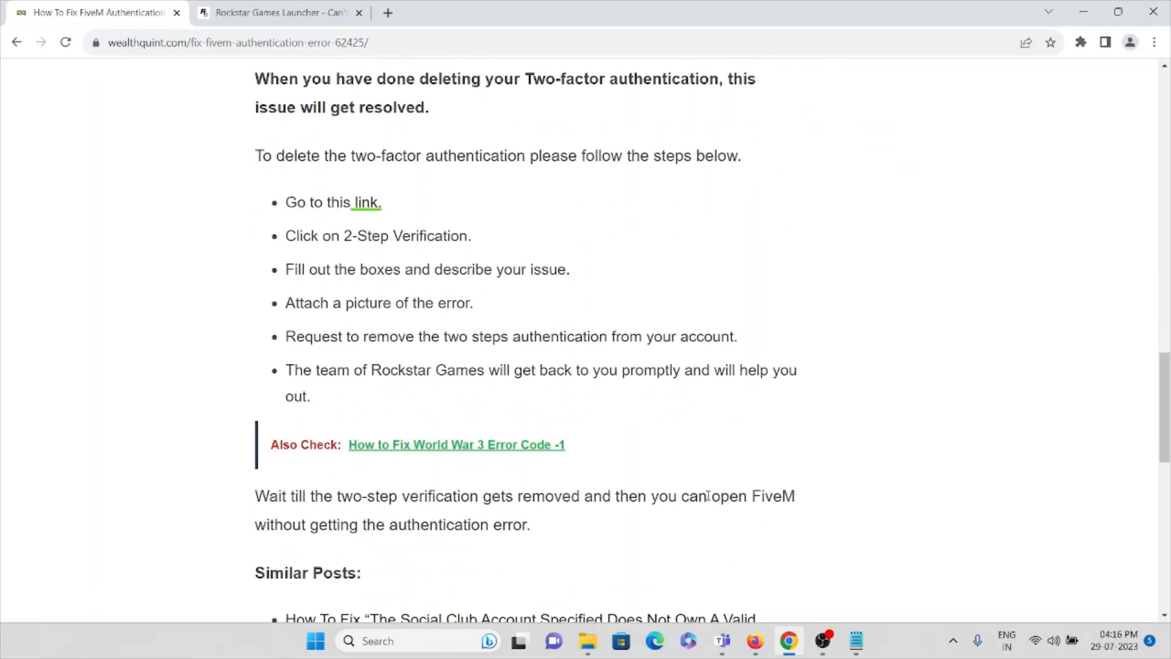
pyautogui.scroll(-3)
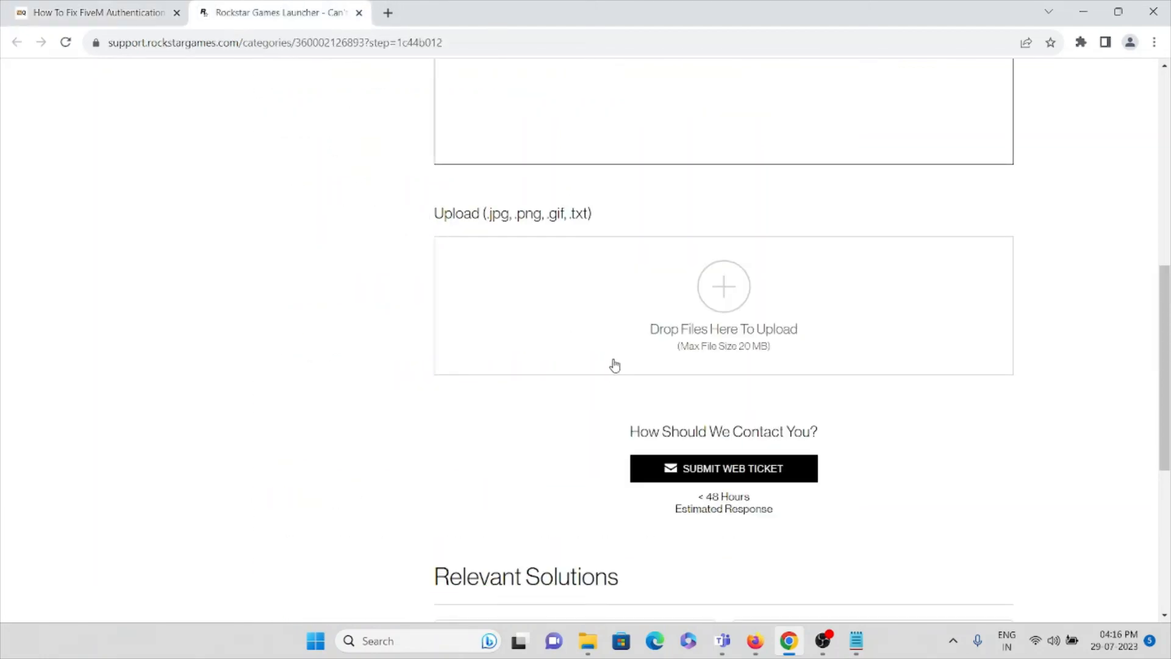
pyautogui.scroll(3)
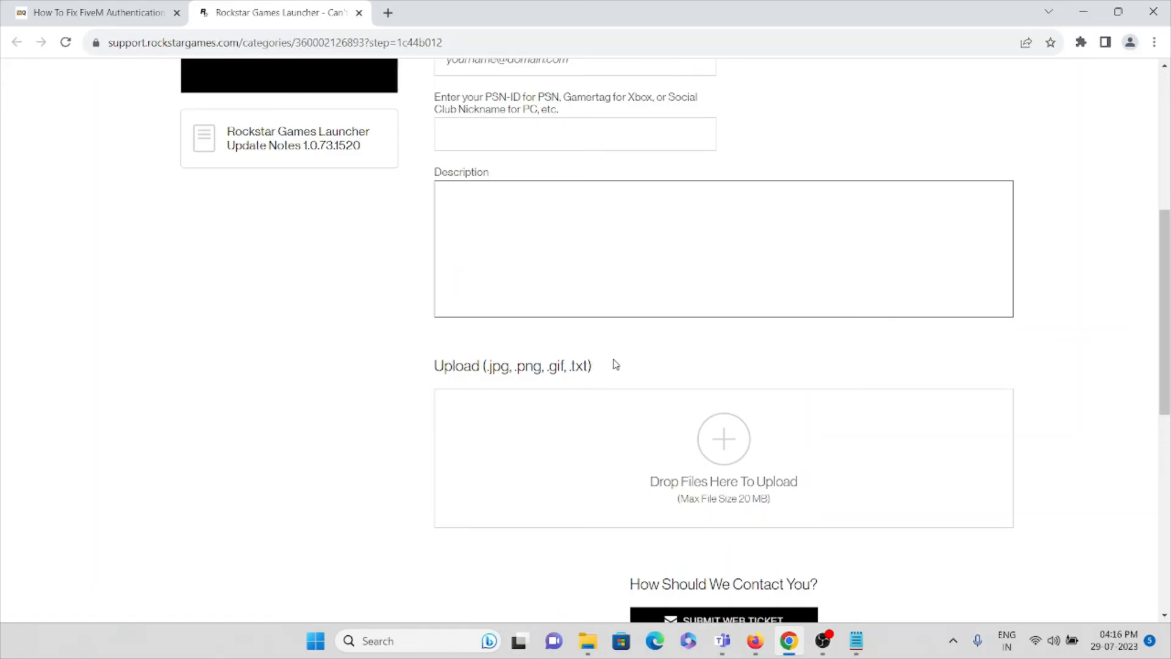
pyautogui.scroll(3)
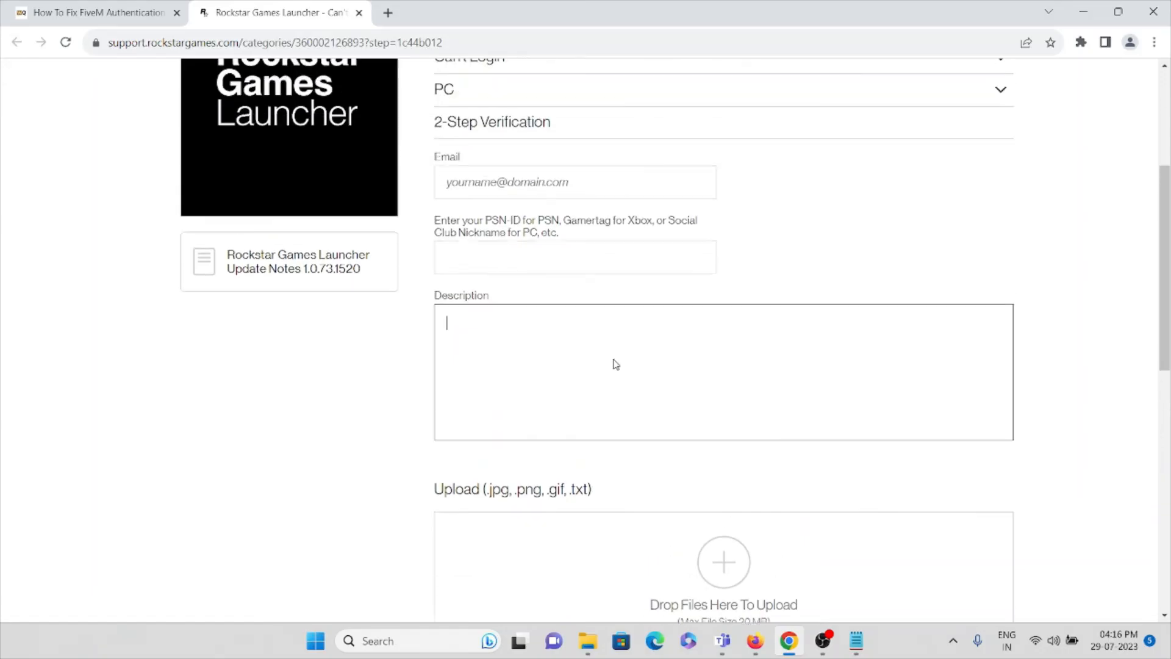
pyautogui.scroll(3)
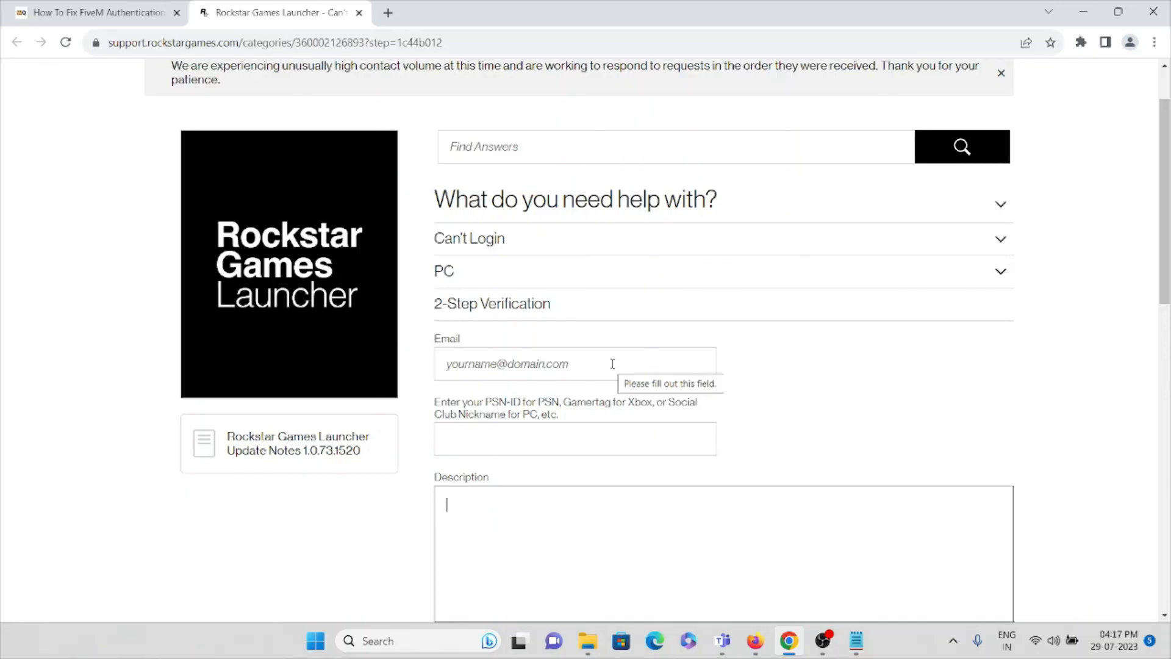
# Step: Scroll through the FiveM guide, glance at the ticket upload section, and return to the introduction
pyautogui.click(97, 13)
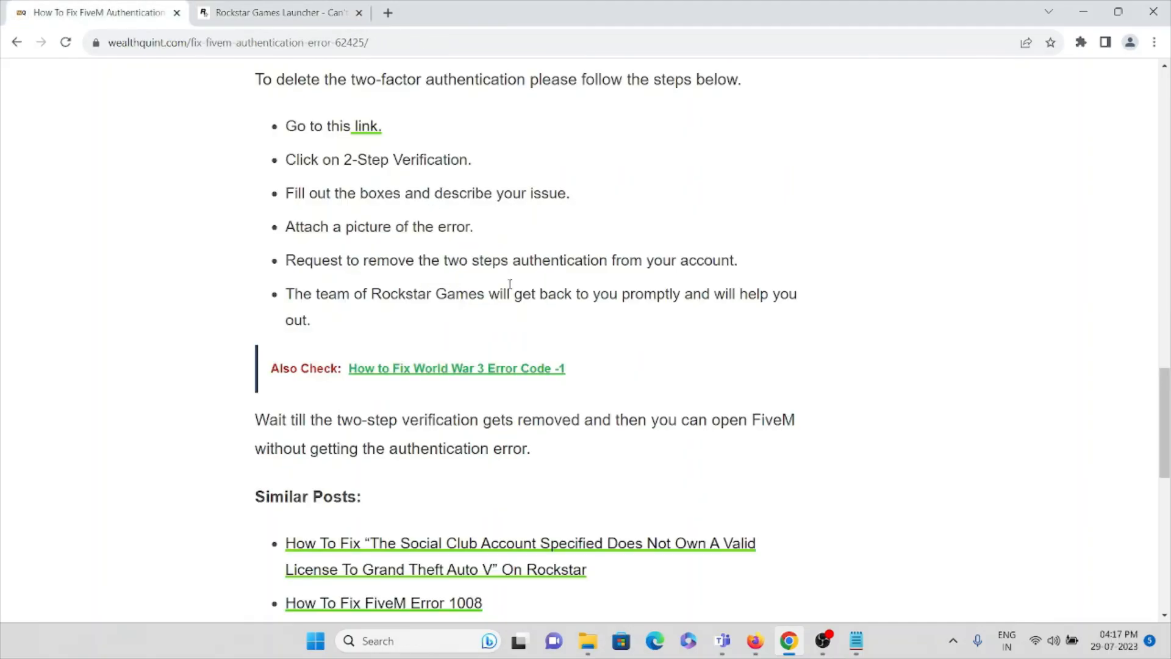
pyautogui.scroll(3)
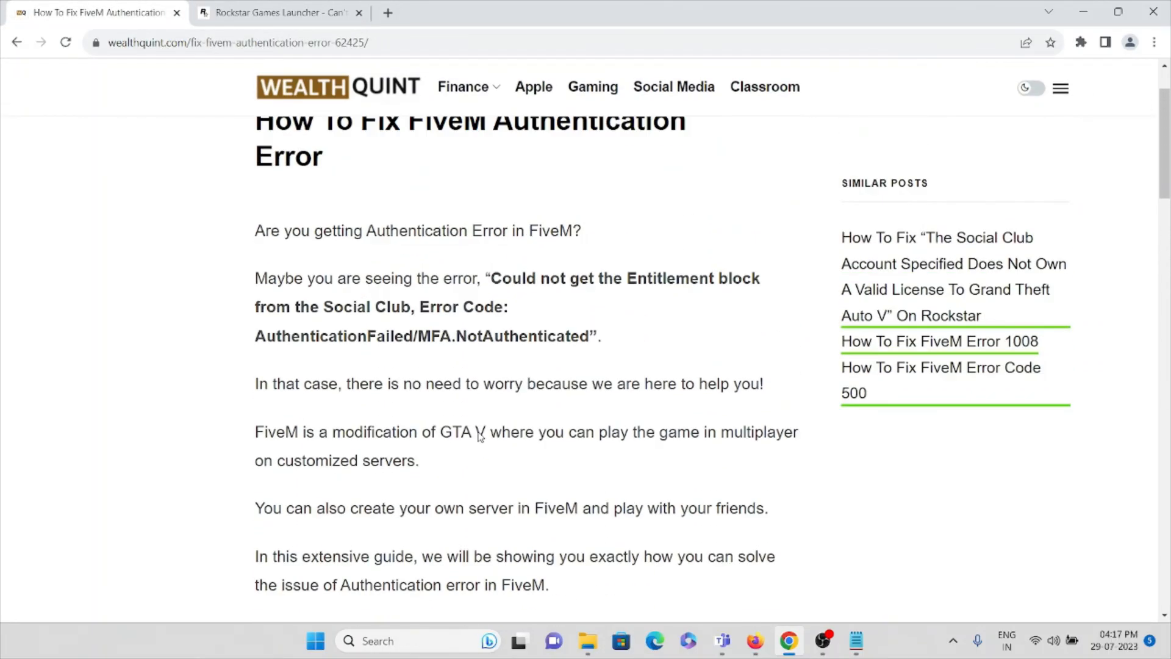
pyautogui.scroll(-3)
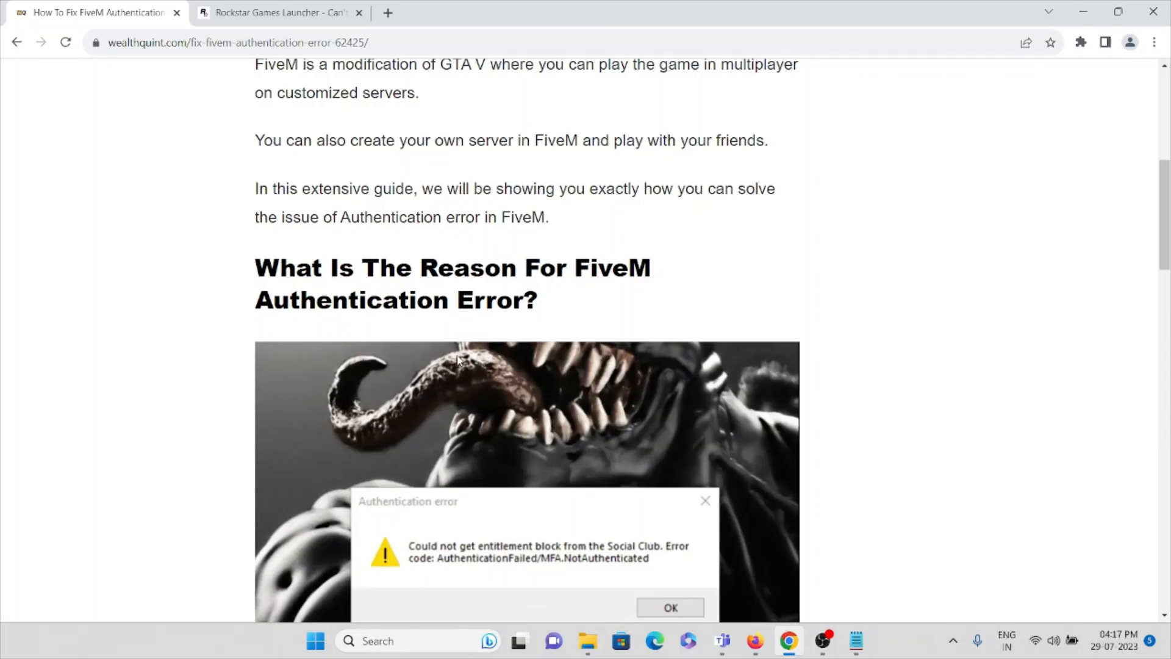
pyautogui.moveTo(463, 362)
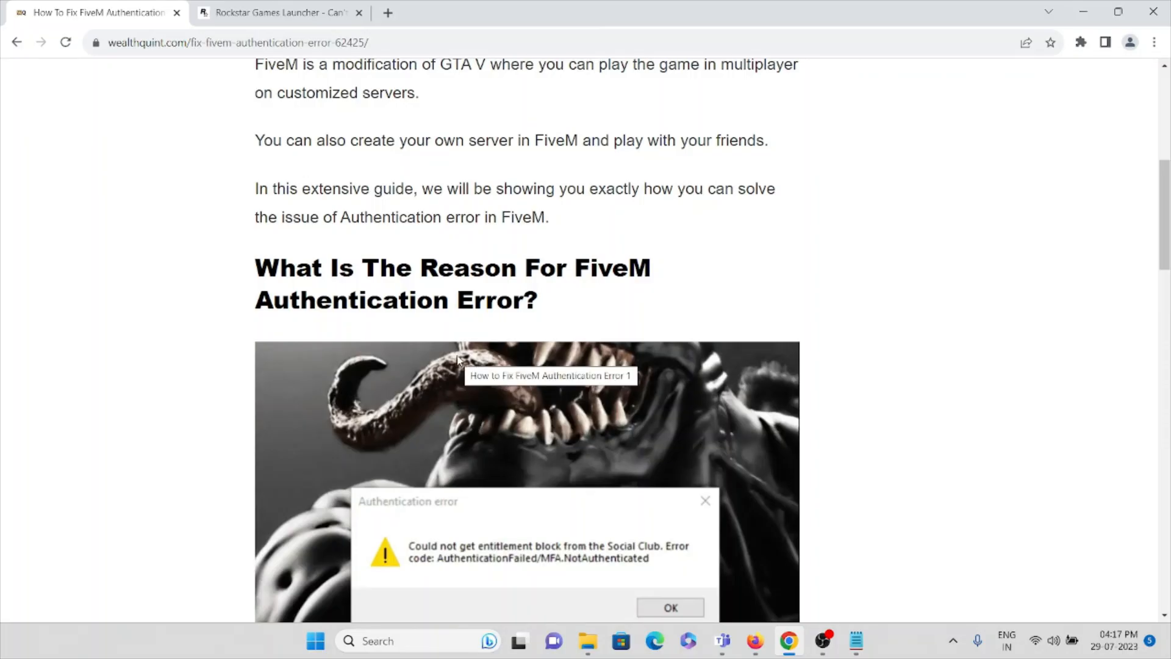
pyautogui.scroll(-3)
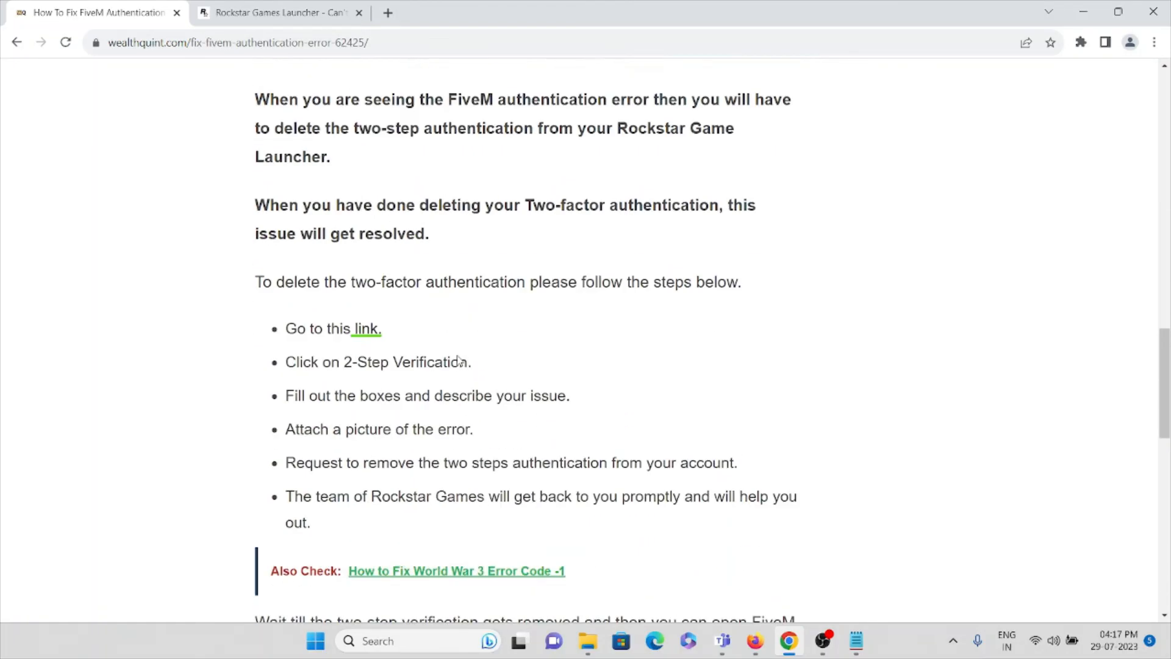
pyautogui.scroll(-3)
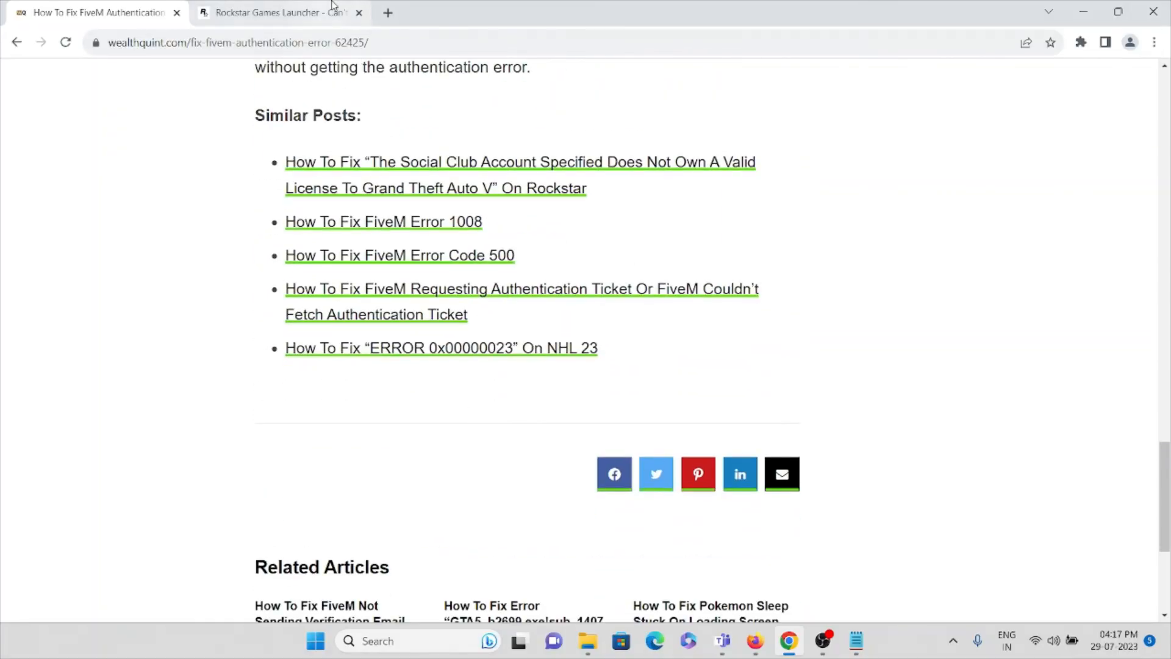
pyautogui.scroll(3)
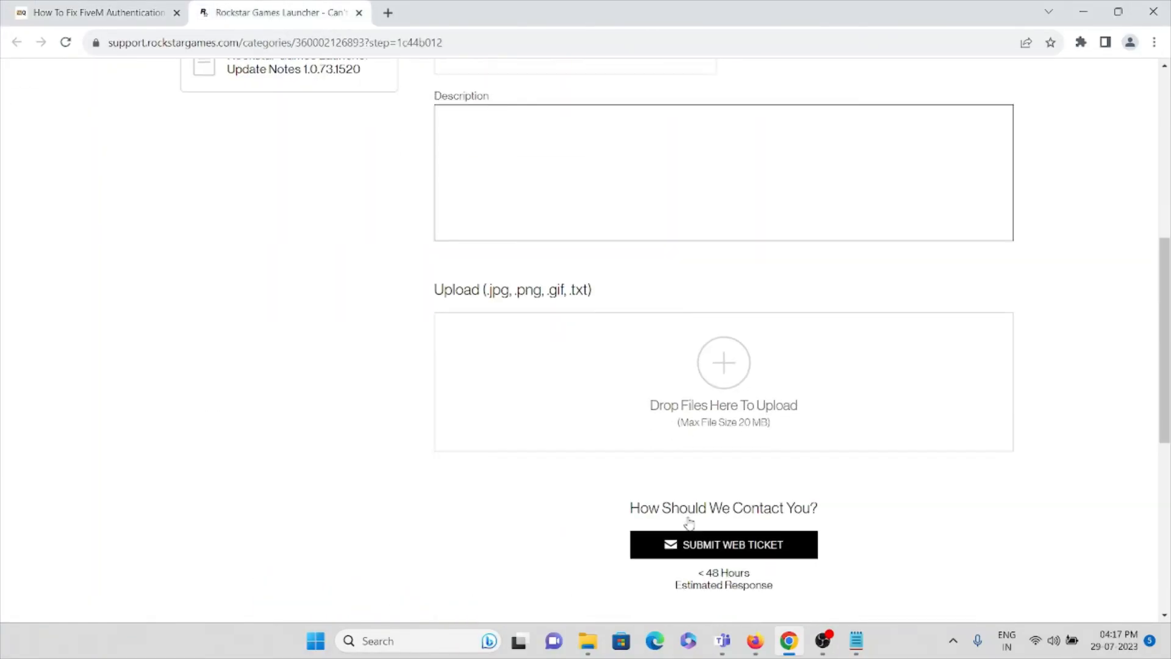
pyautogui.click(97, 12)
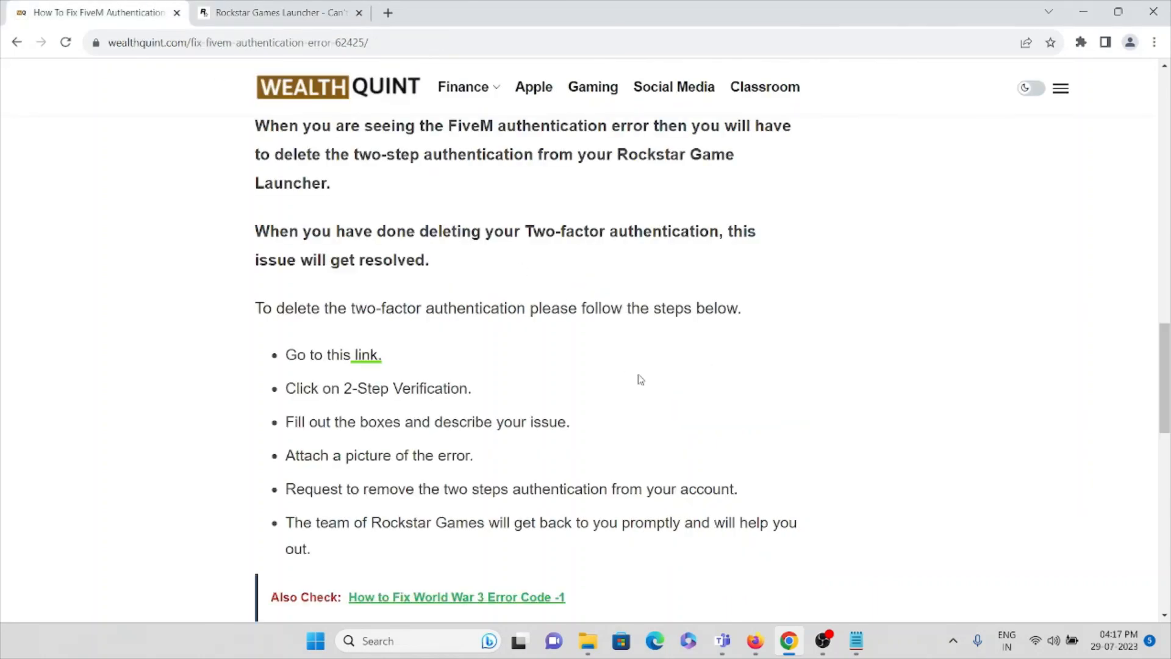
pyautogui.scroll(3)
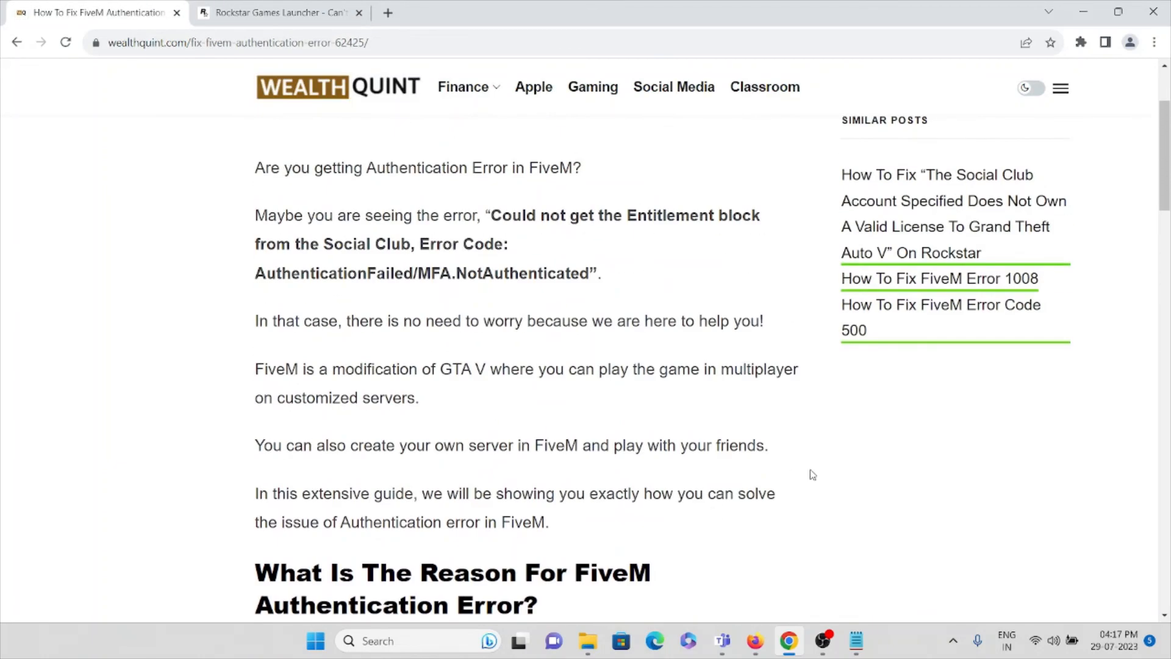